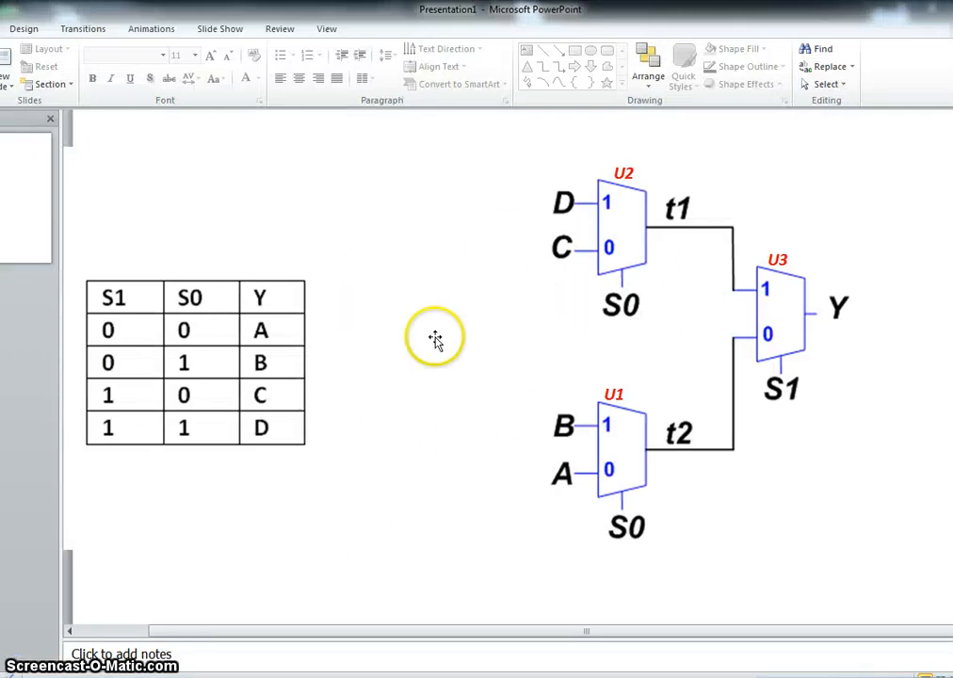
mouse_move(863, 365)
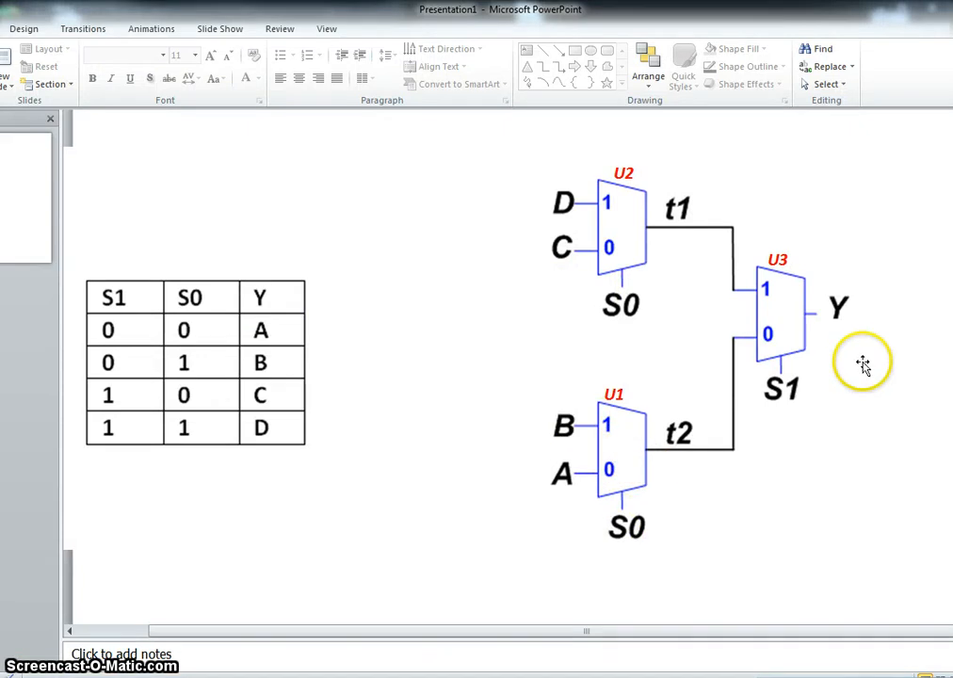
mouse_move(539, 203)
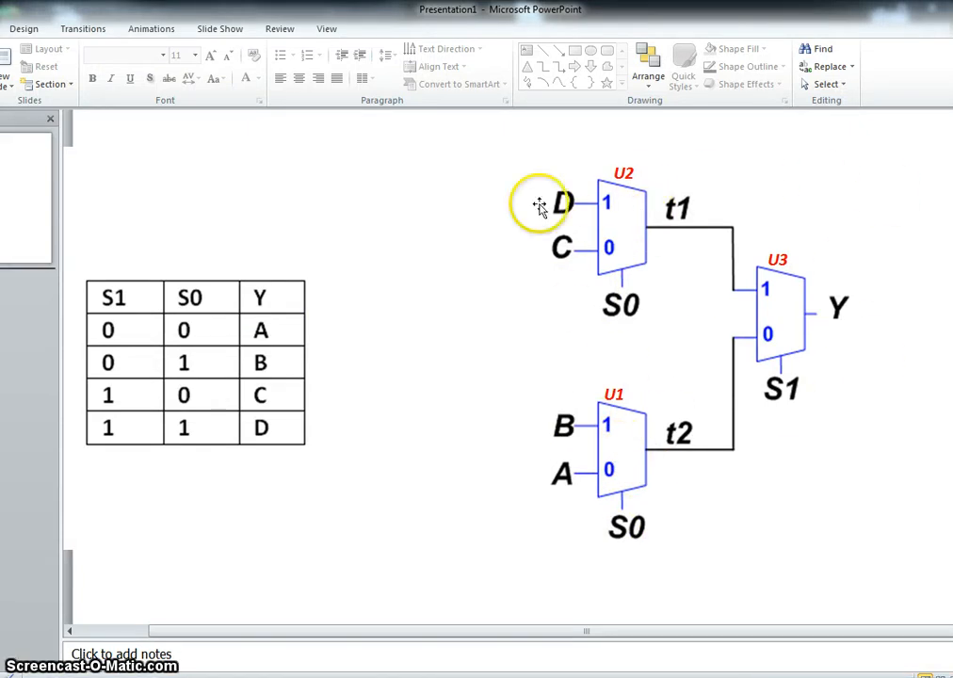
mouse_move(586, 569)
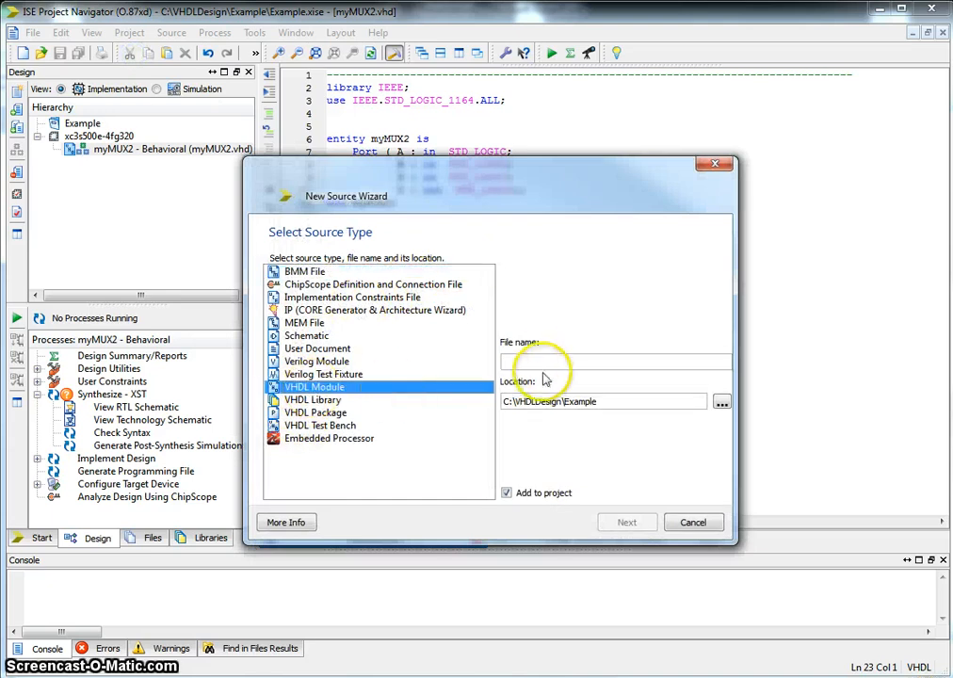
Name the new VHDL module myMUX4 and continue to its port definition.
type("myMUX4")
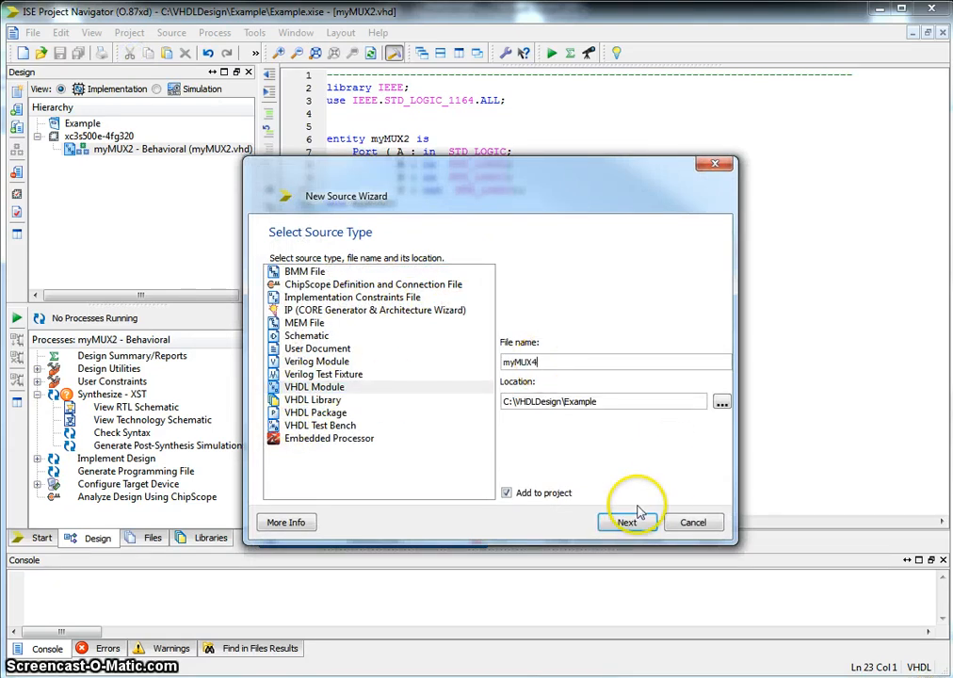
left_click(628, 524)
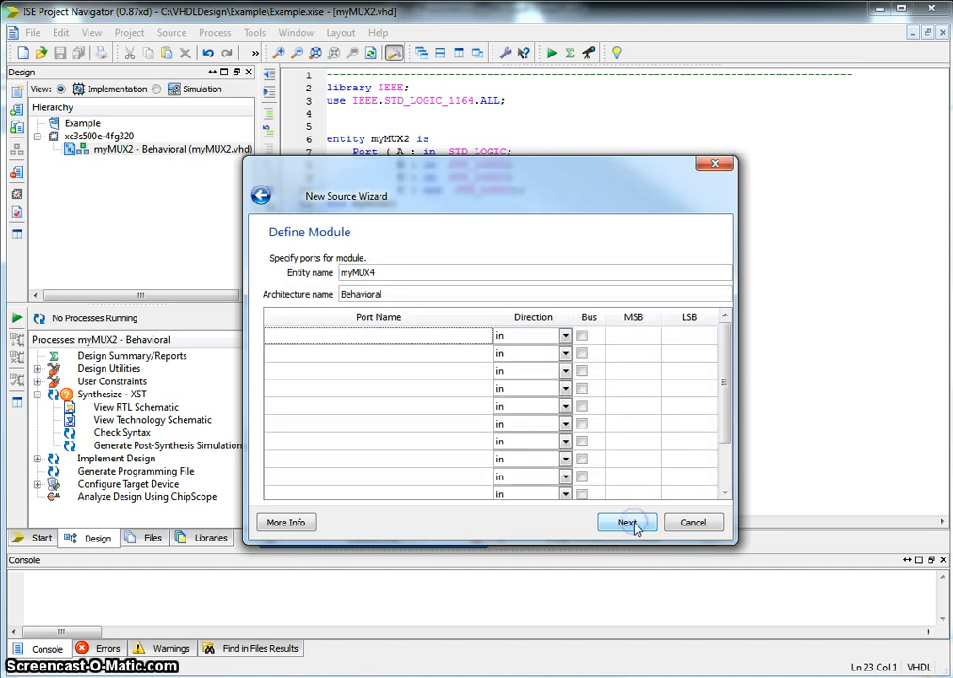
Define inputs A–D, two-bit bus S (MSB 1, LSB 0) and output port Y.
type("B")
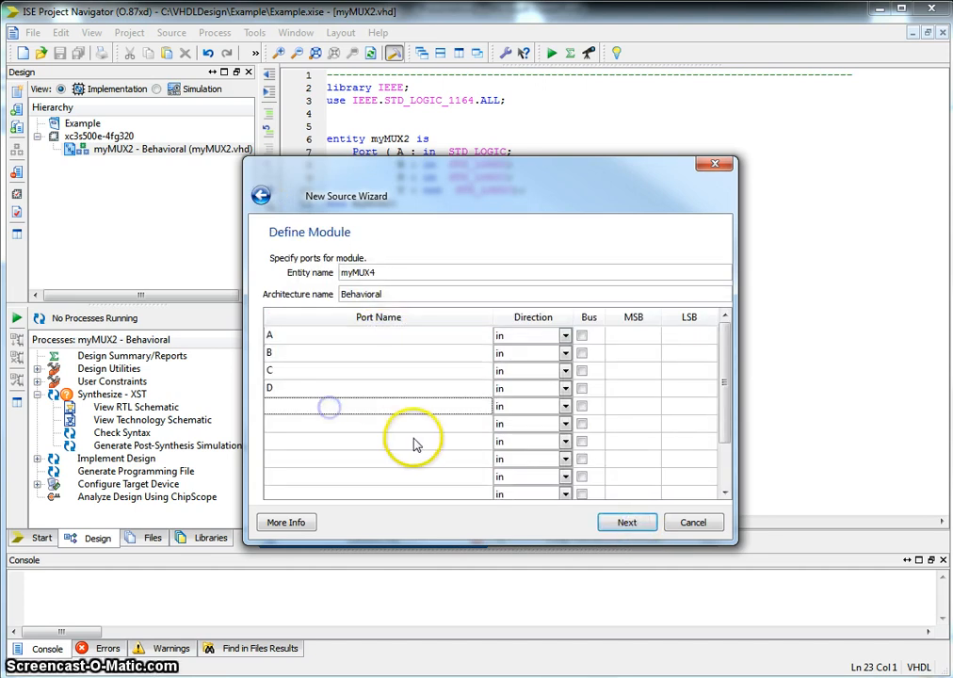
type("S")
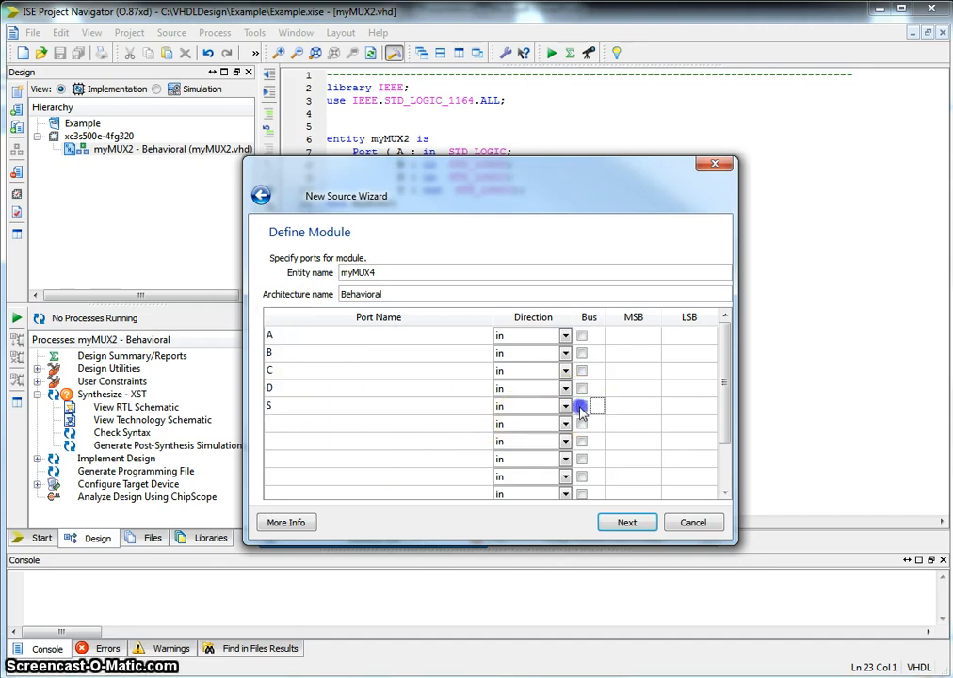
left_click(582, 407)
type("1")
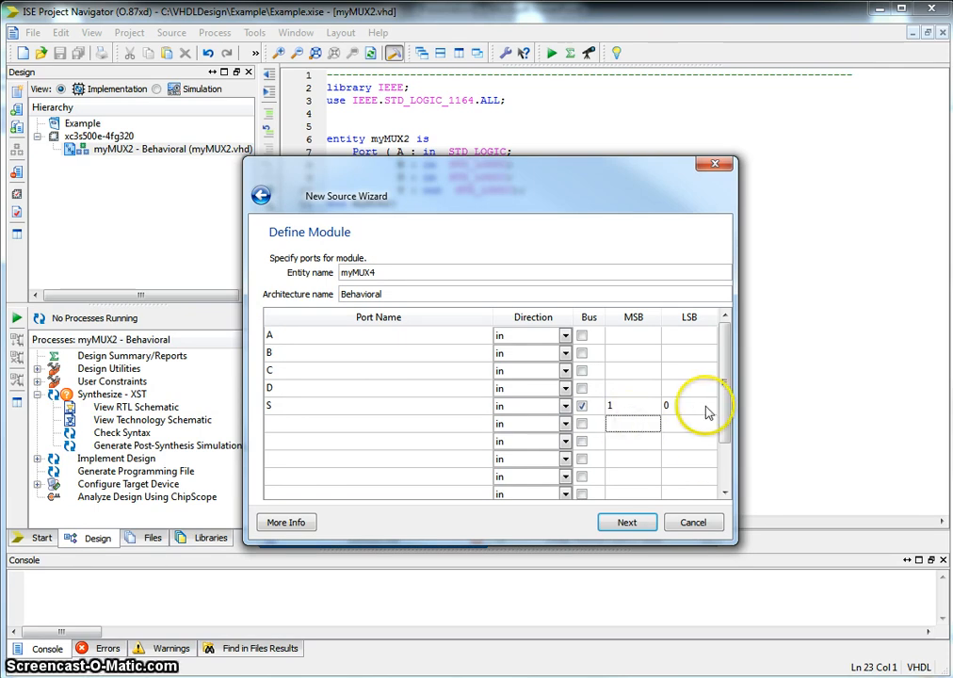
mouse_move(418, 420)
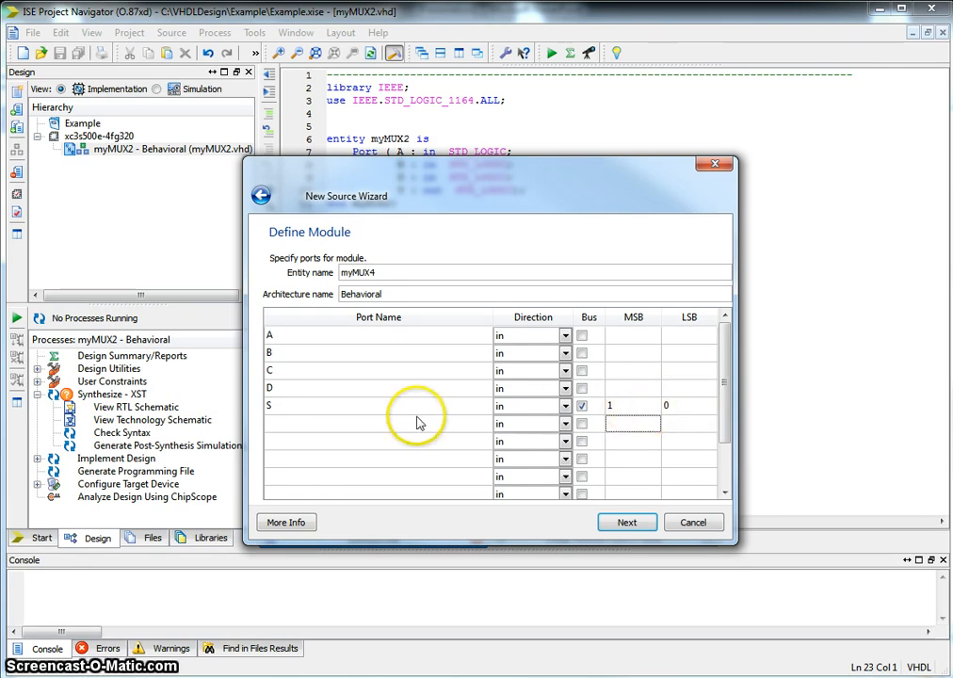
type("Y")
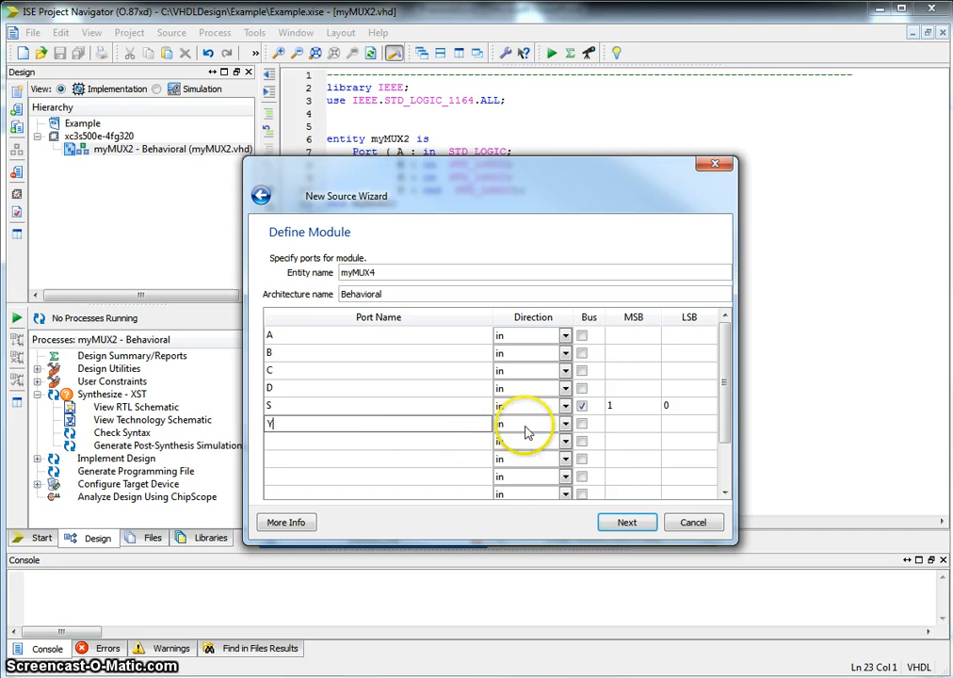
left_click(528, 422)
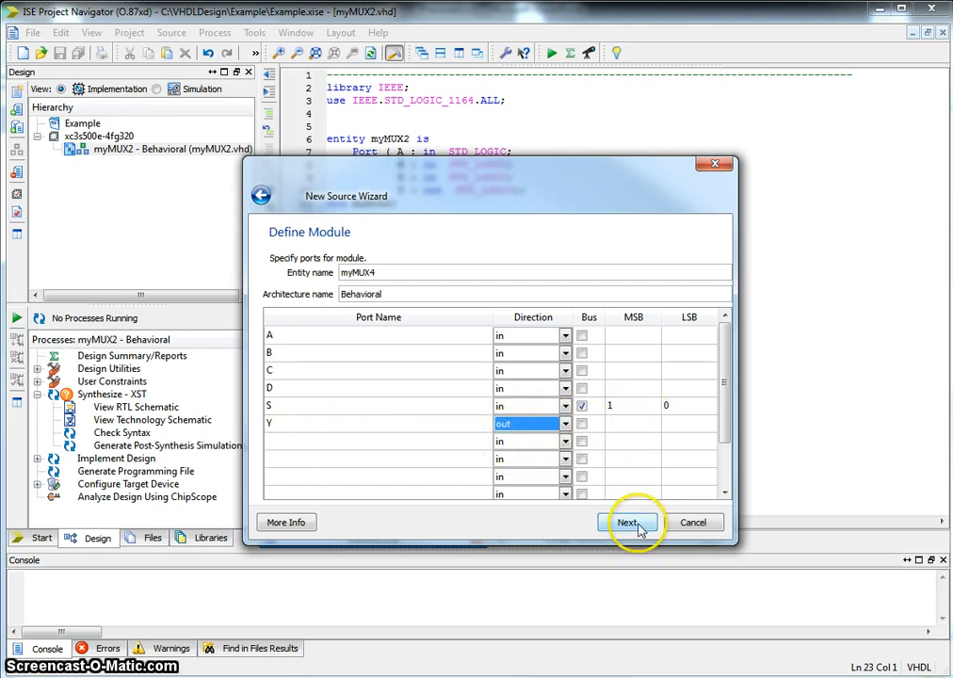
left_click(628, 523)
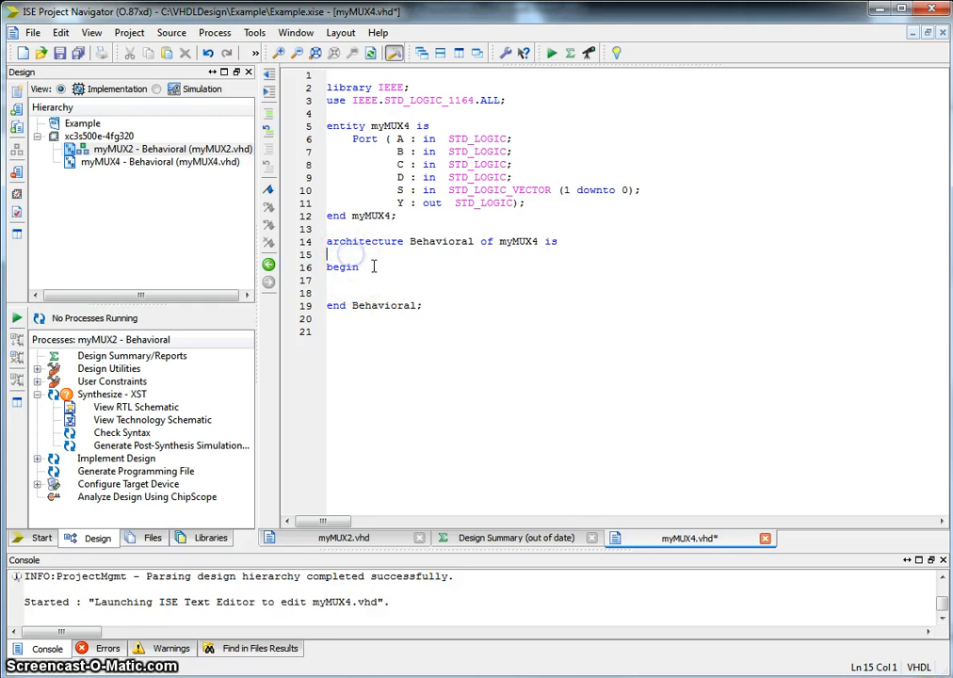
Add a blank line in the myMUX4 architecture to make room for declarations.
key("enter")
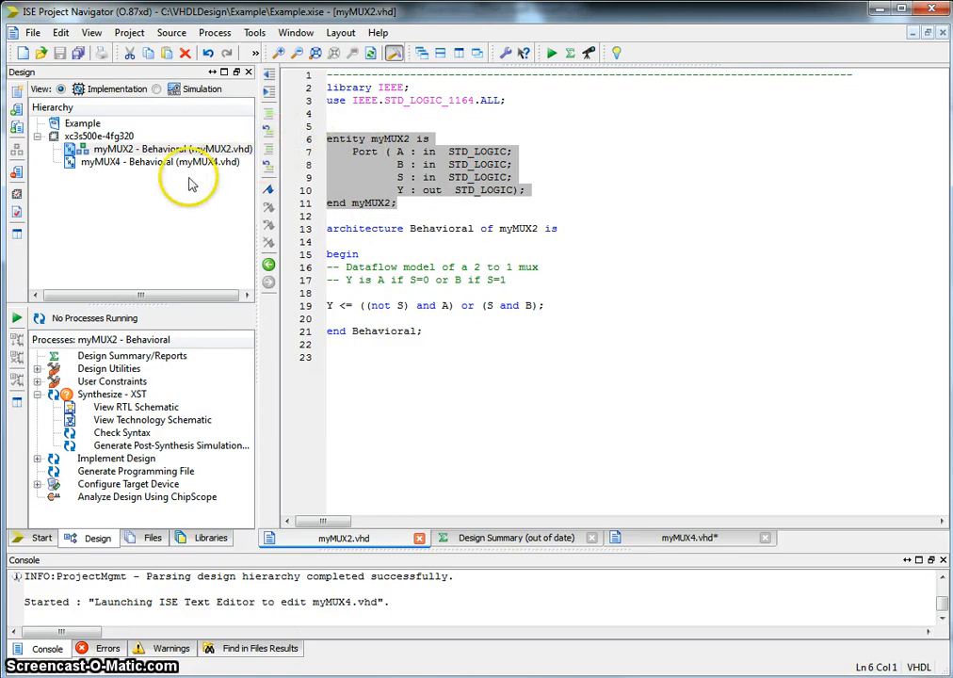
mouse_move(147, 205)
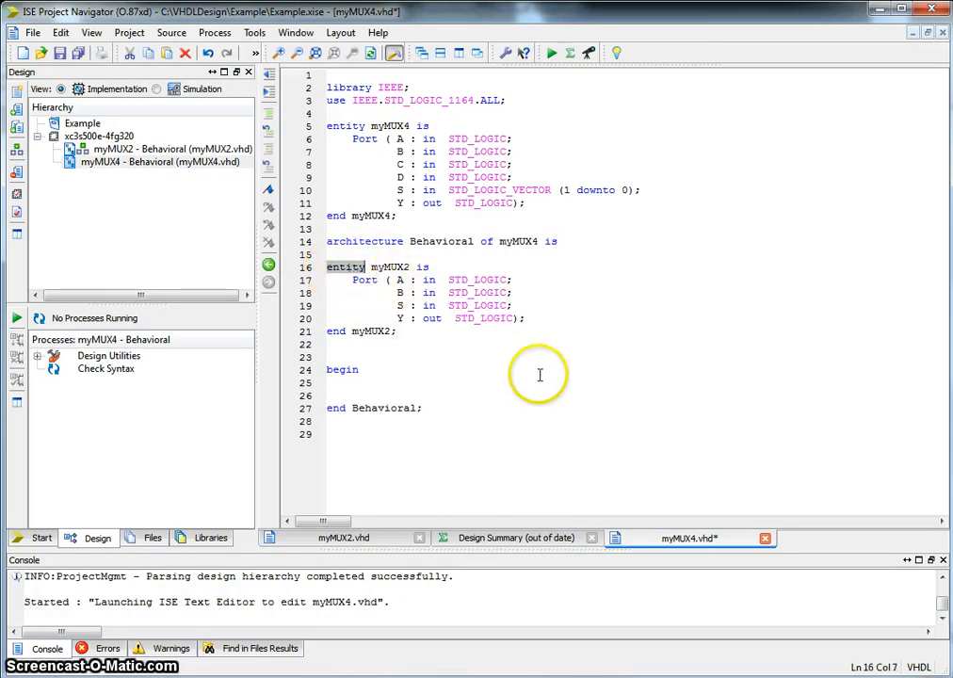
Rewrite the pasted myMUX2 entity as a component declaration with a 'Declare all components used in MUX4' comment.
type("copd")
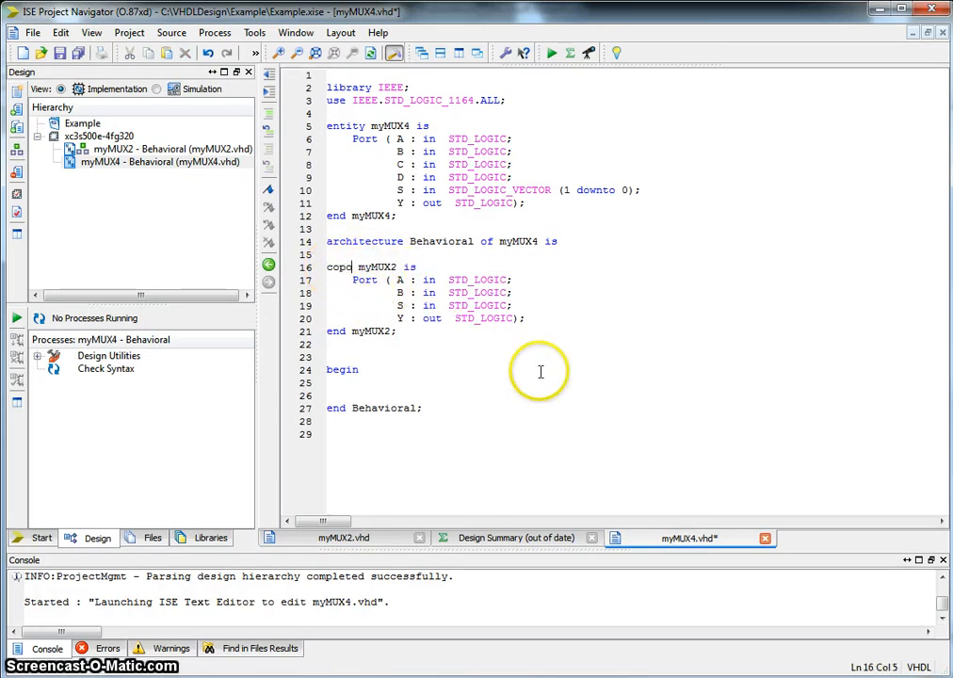
type("n")
left_click(366, 332)
type("component")
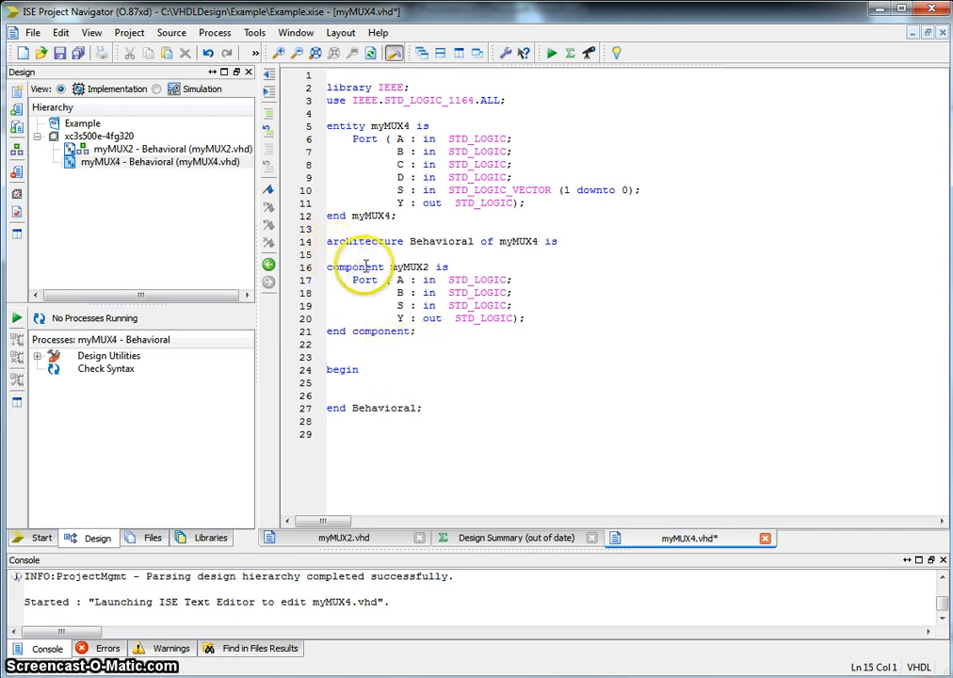
type("-- Declare al")
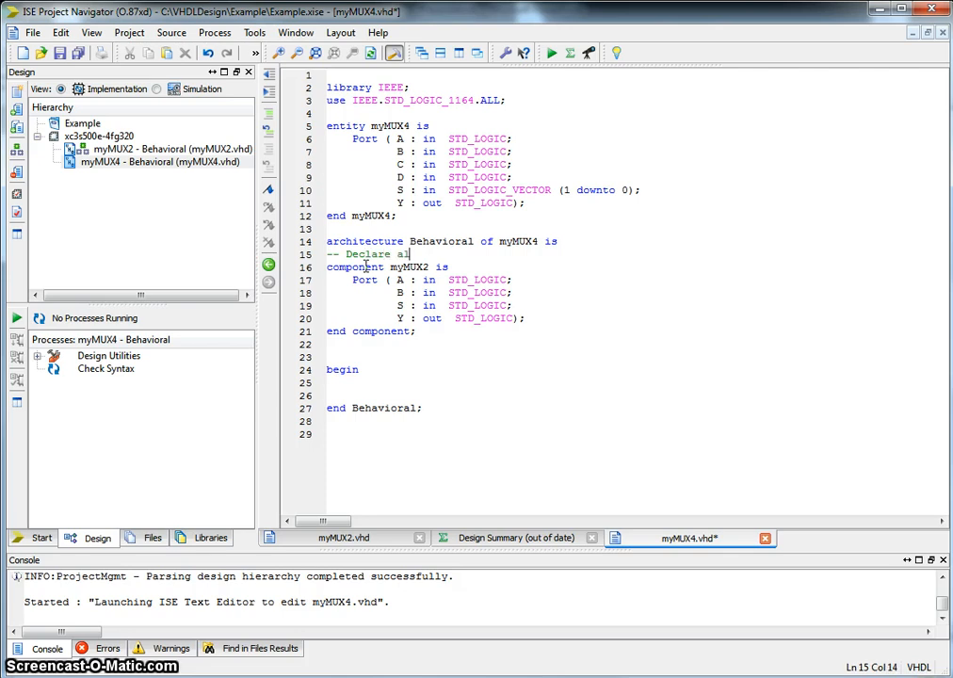
type("components be")
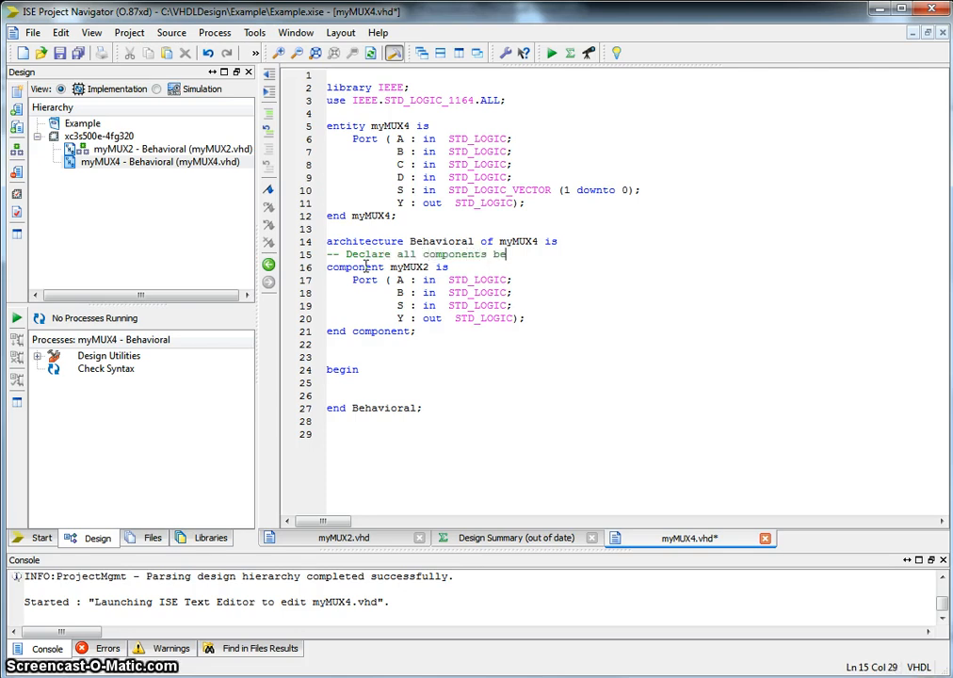
type("ing used in MUX4")
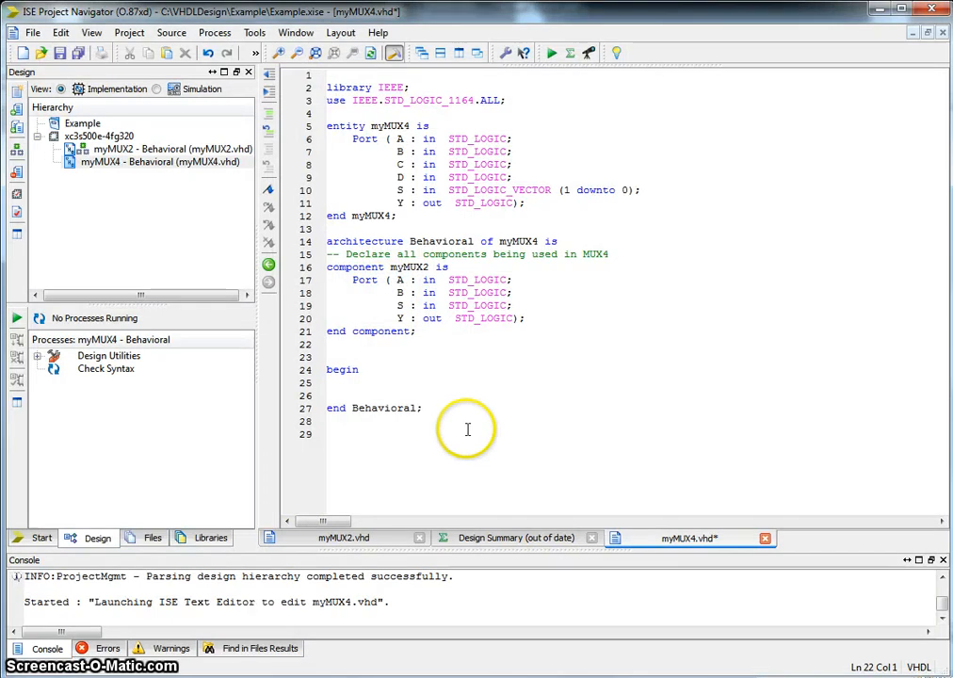
Add '-- Declare all signals' and declare 'signal t1, t2 : STD_LOGIC;'.
type("-- Decl")
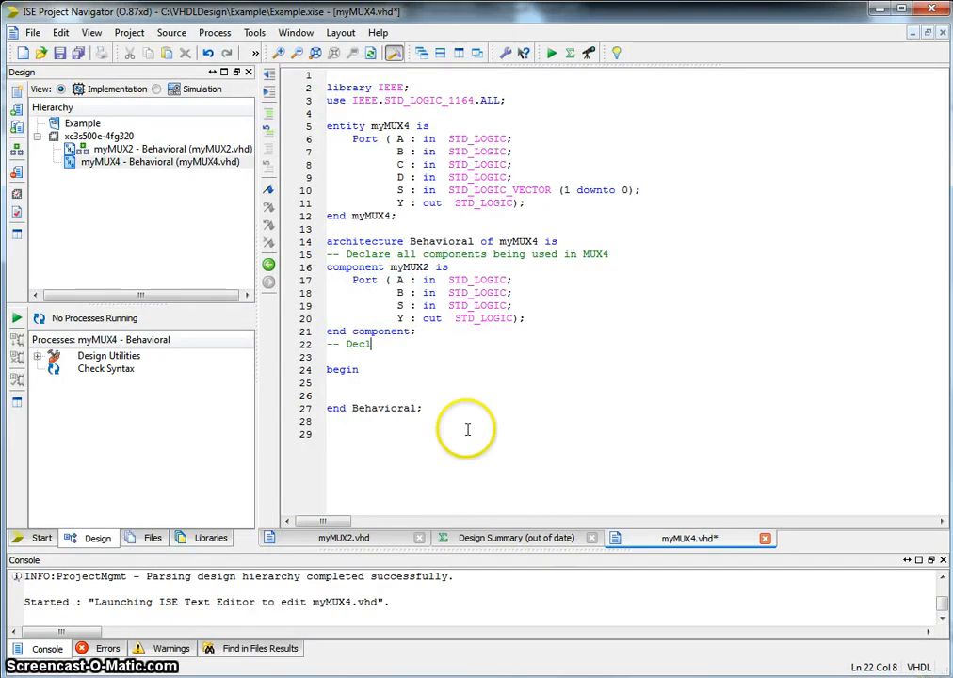
type("are all signla")
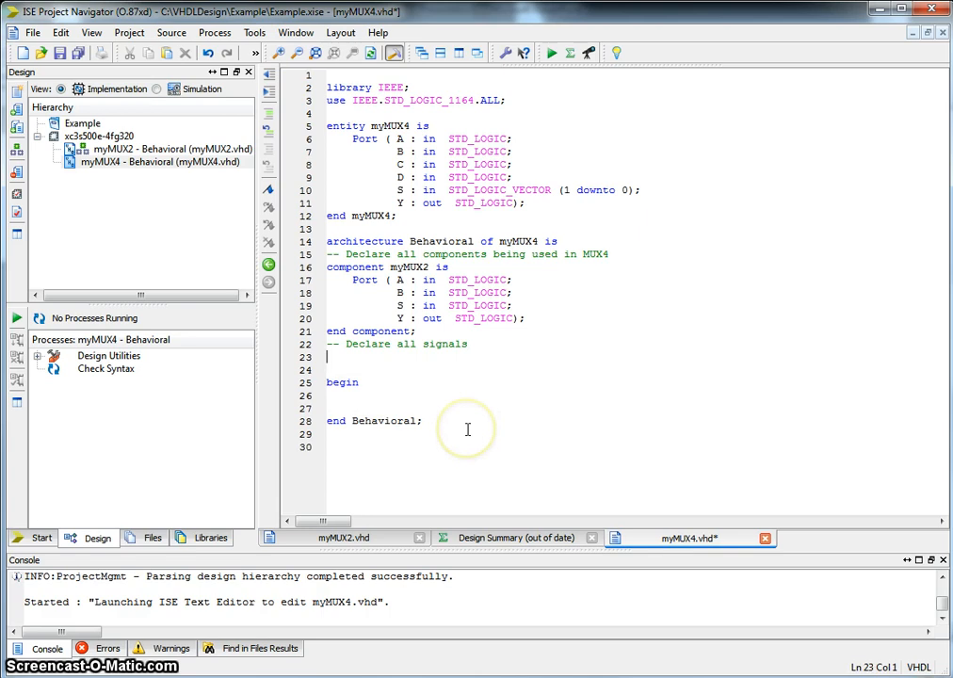
type("signals")
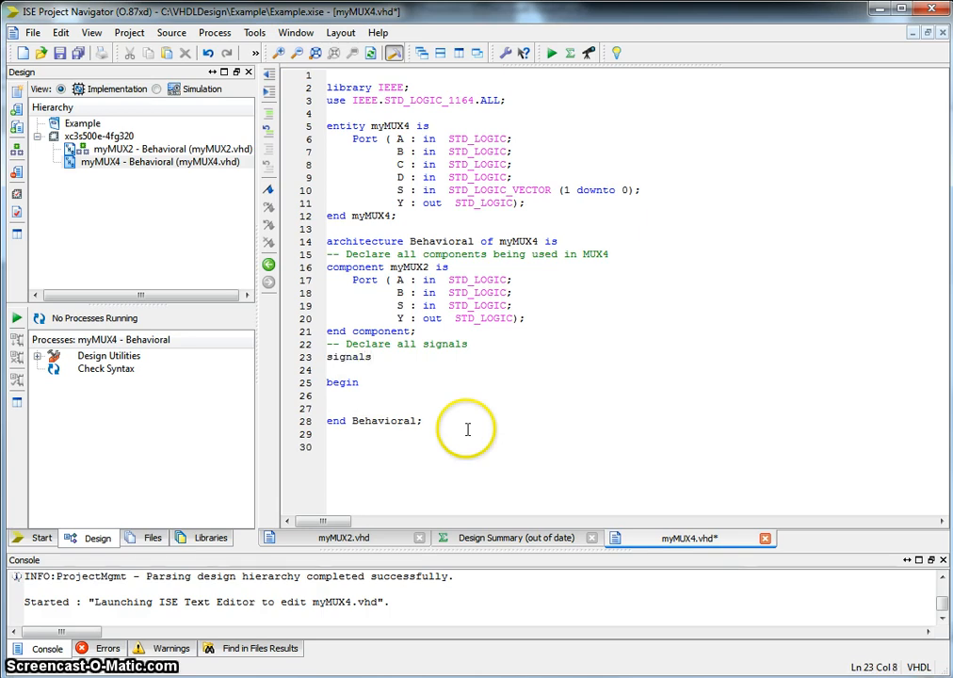
type("t1,")
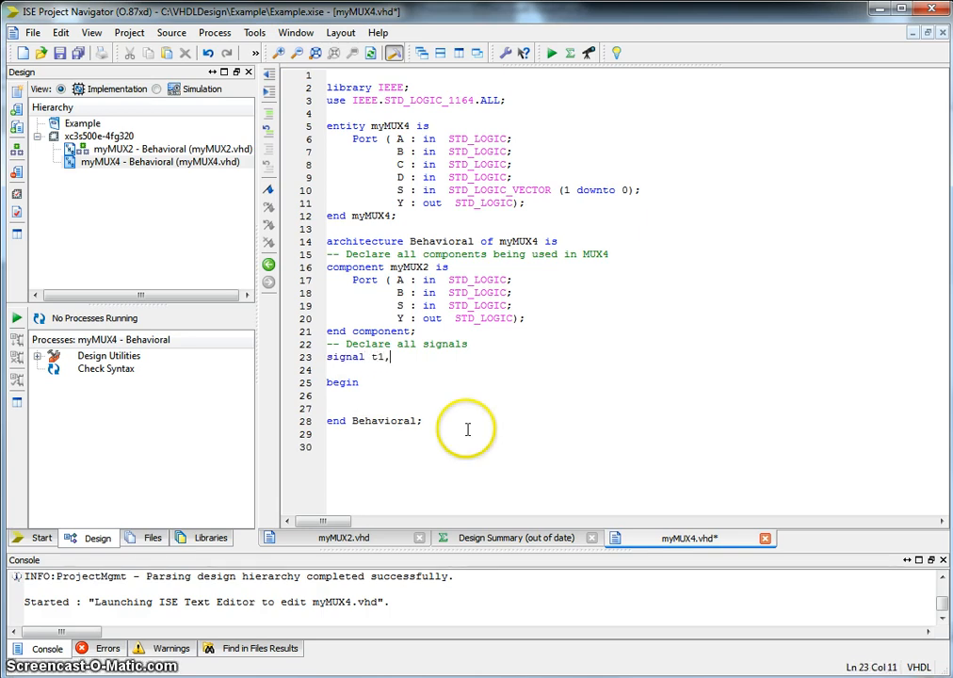
type("t2 :")
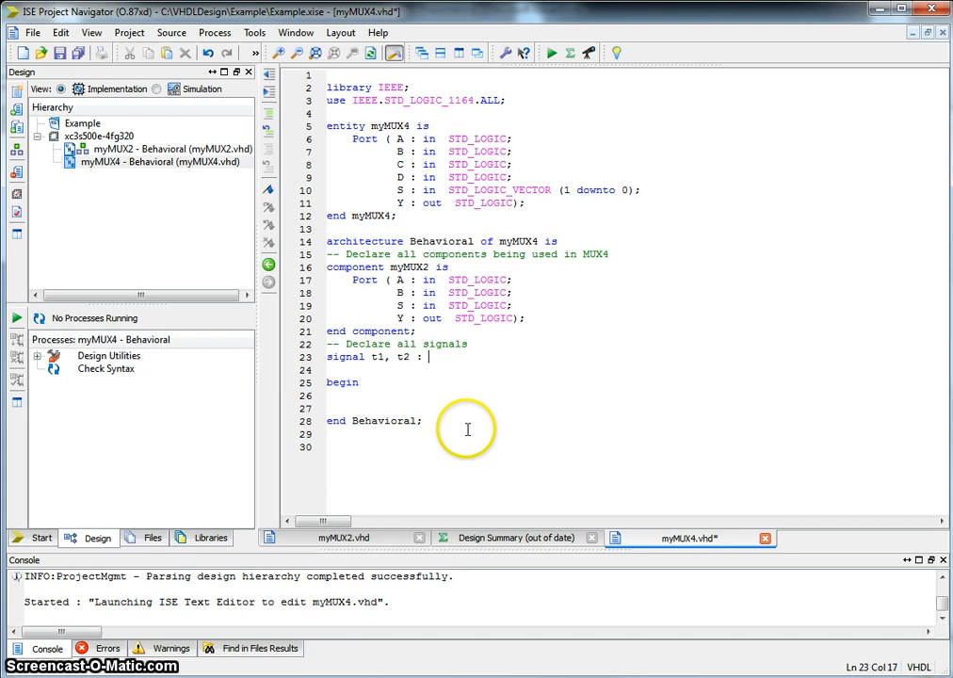
type("STD")
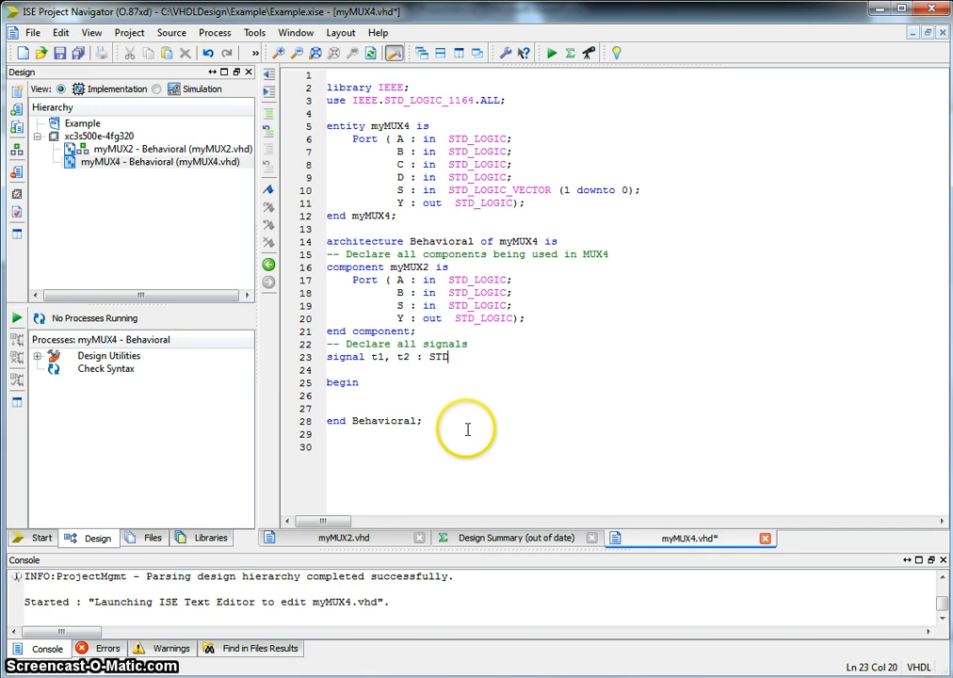
type("_LOGIC;")
left_click(633, 407)
type("U1:")
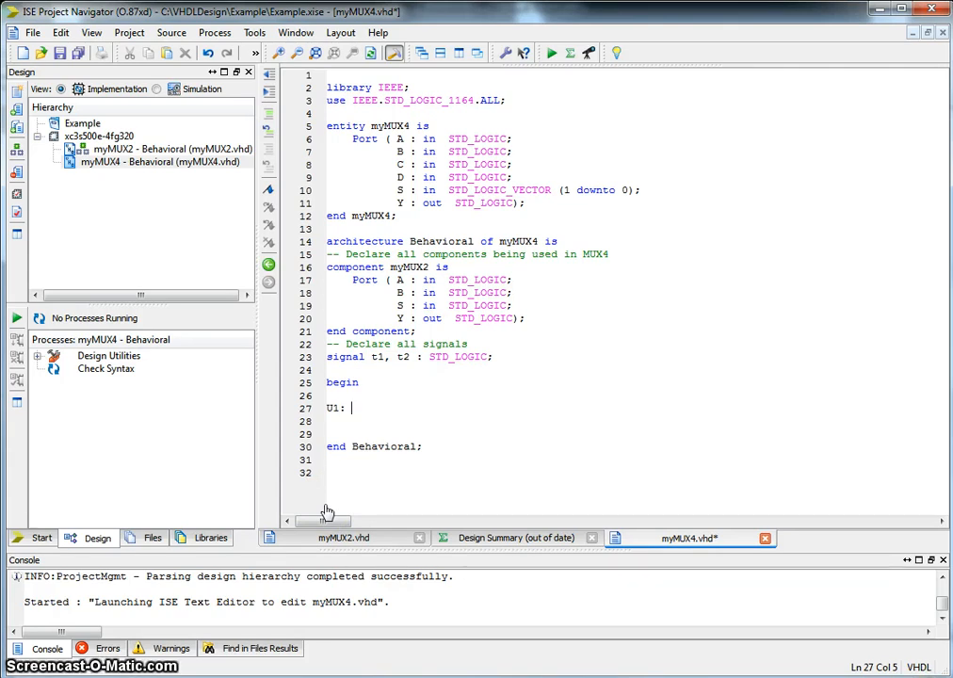
Write the U1 instance: myMUX2 port map (A, B, S(0), t2);.
type("m")
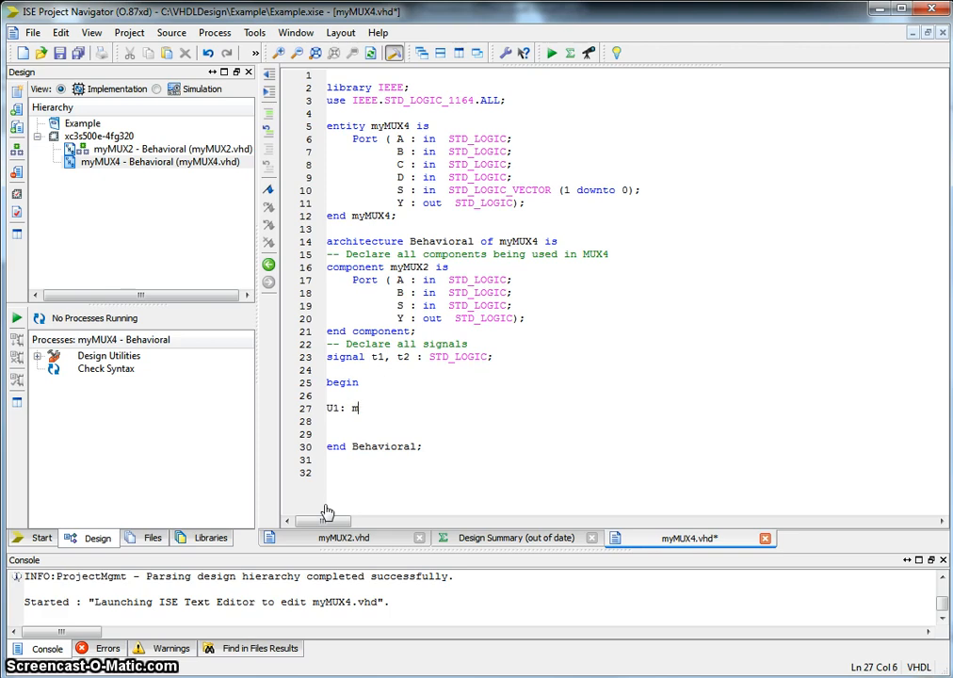
type("yMUX2")
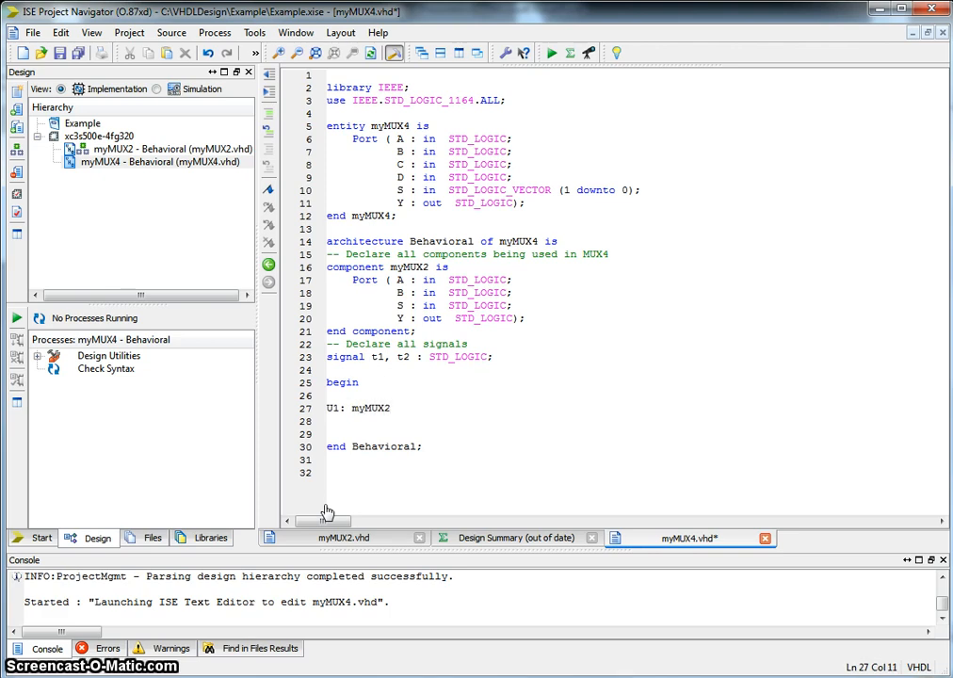
type("port")
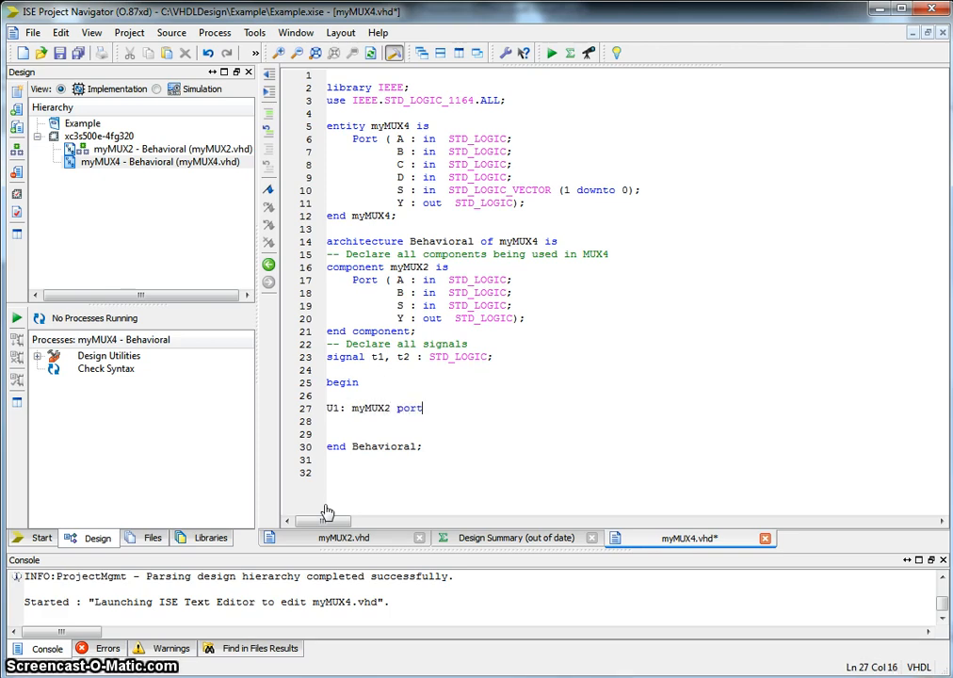
type("map")
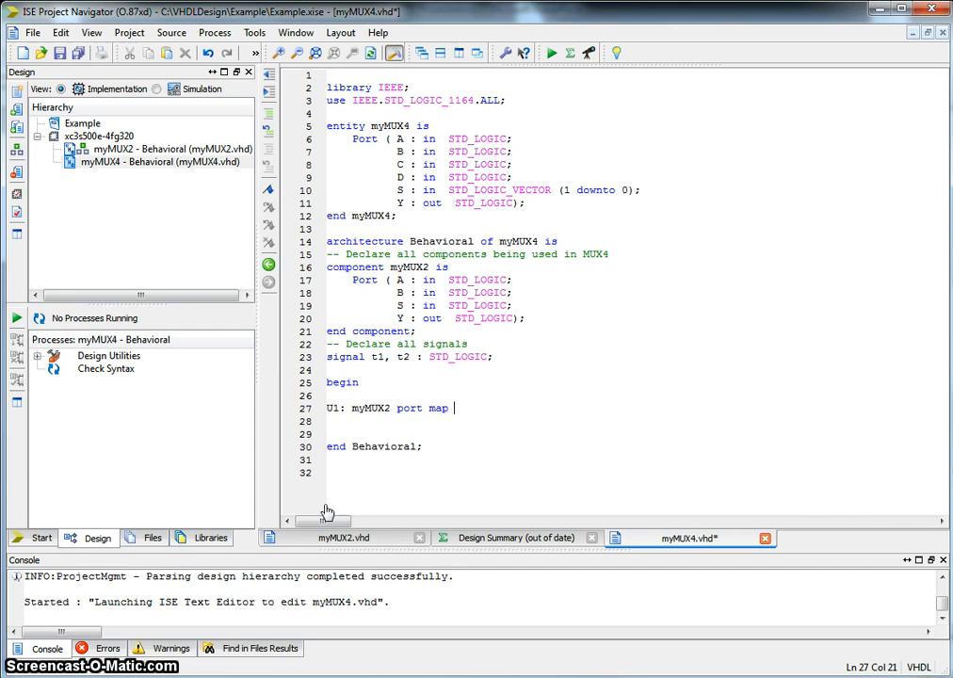
type("(")
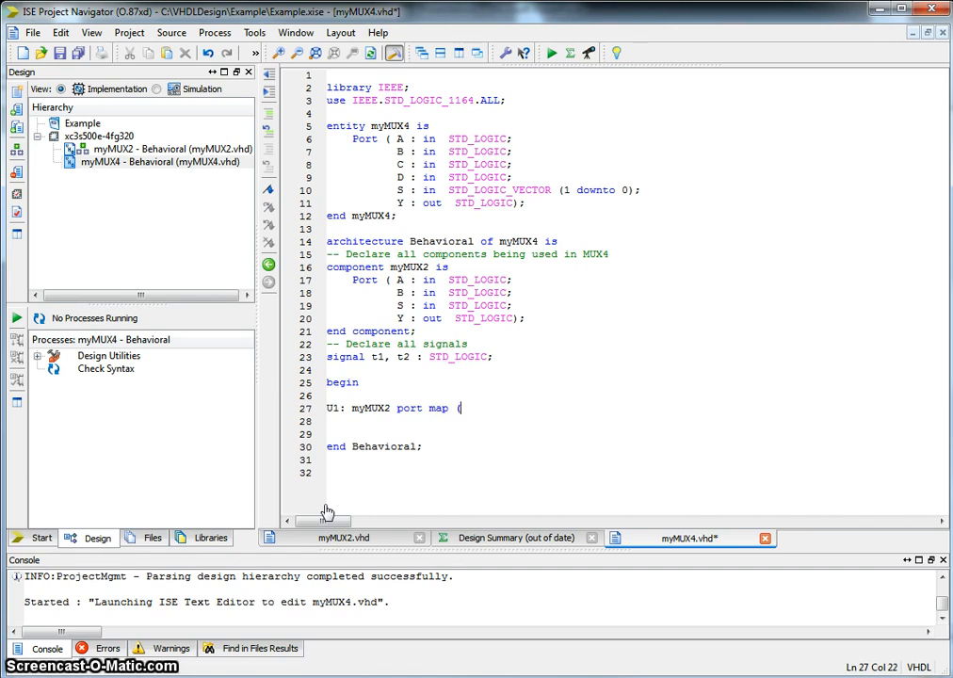
type("A")
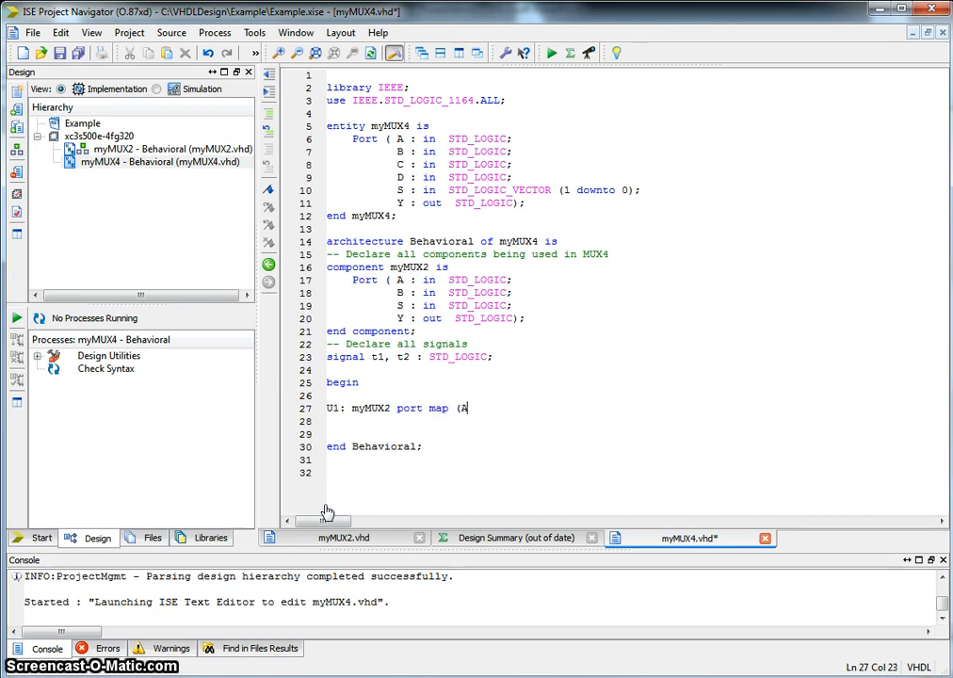
type(", B")
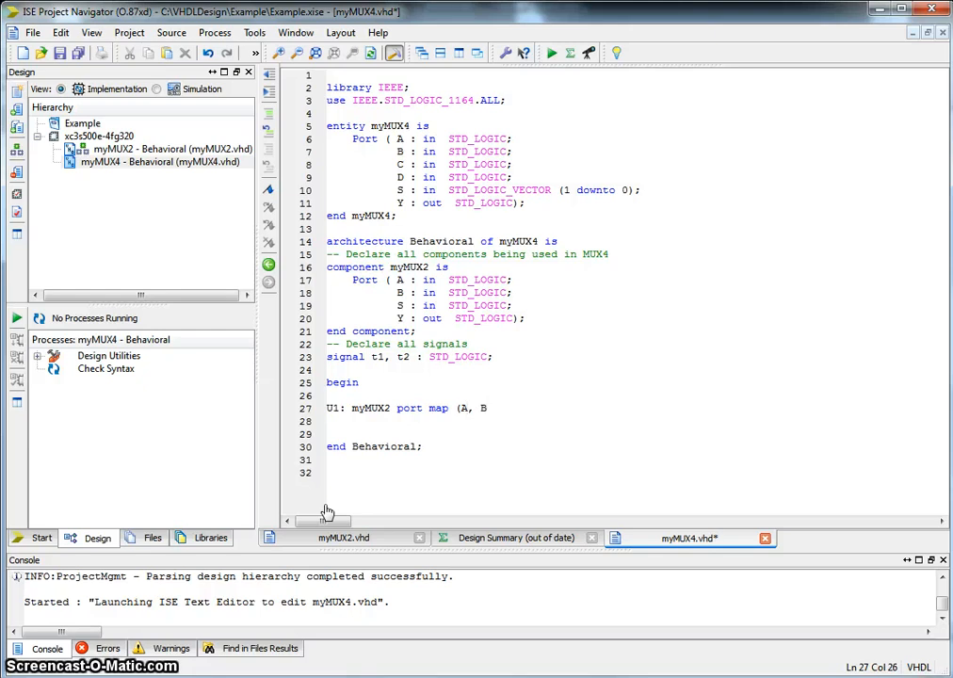
type(", S")
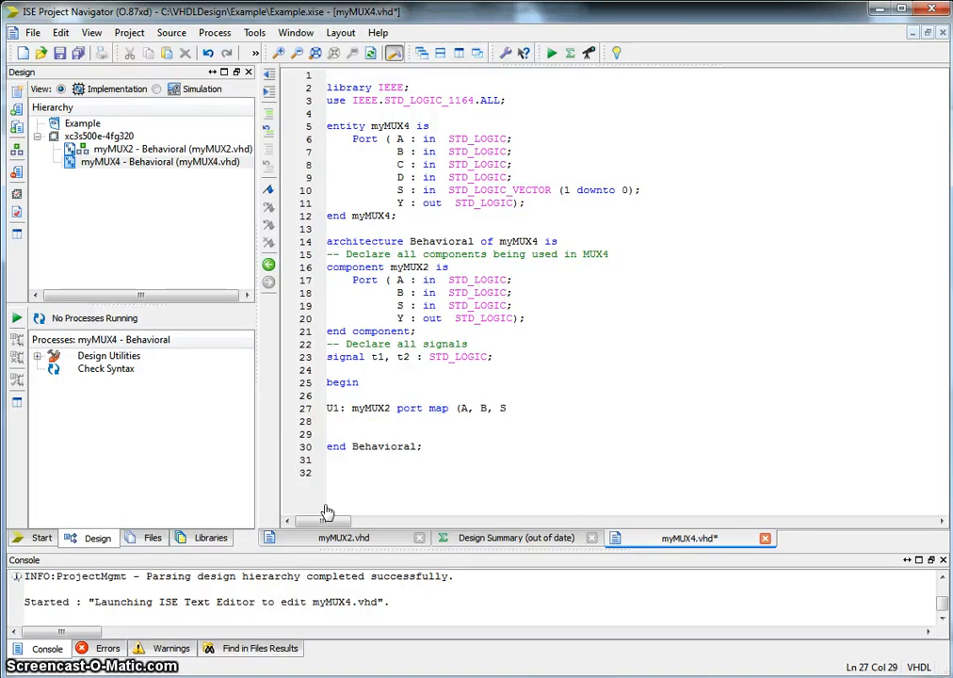
type("(0)")
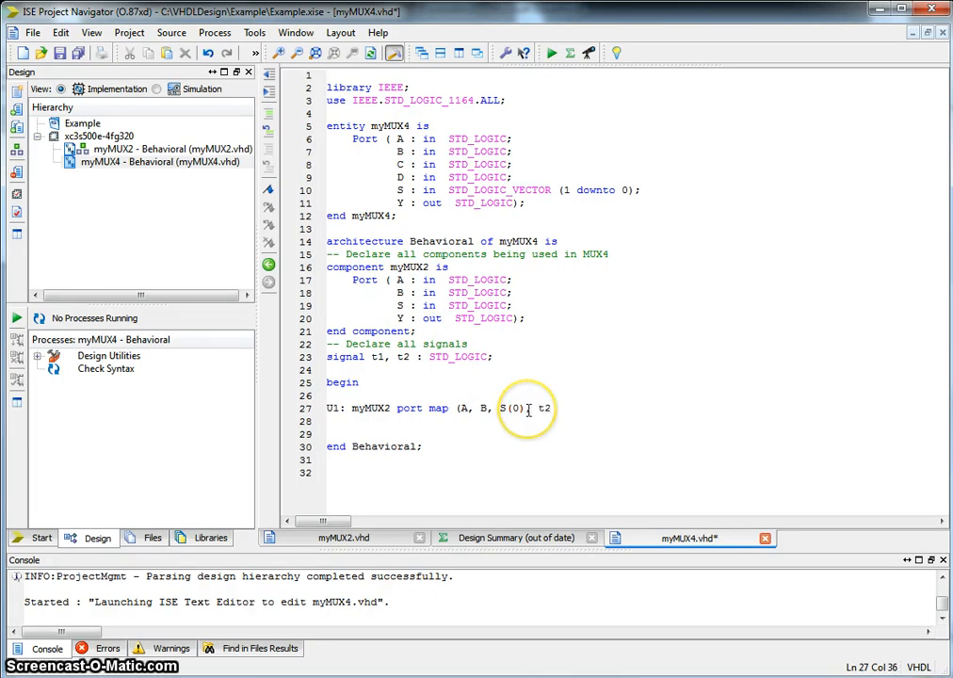
type(", t2);")
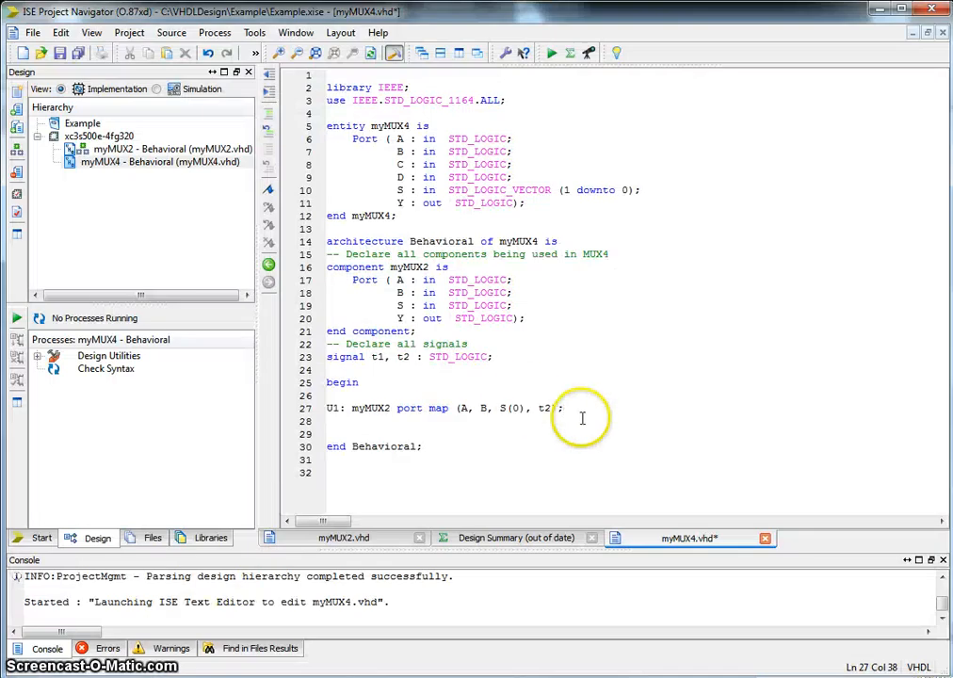
Write U2: myMUX2 port map (C, D, S(0), t1); and start the U3 label.
type("U2")
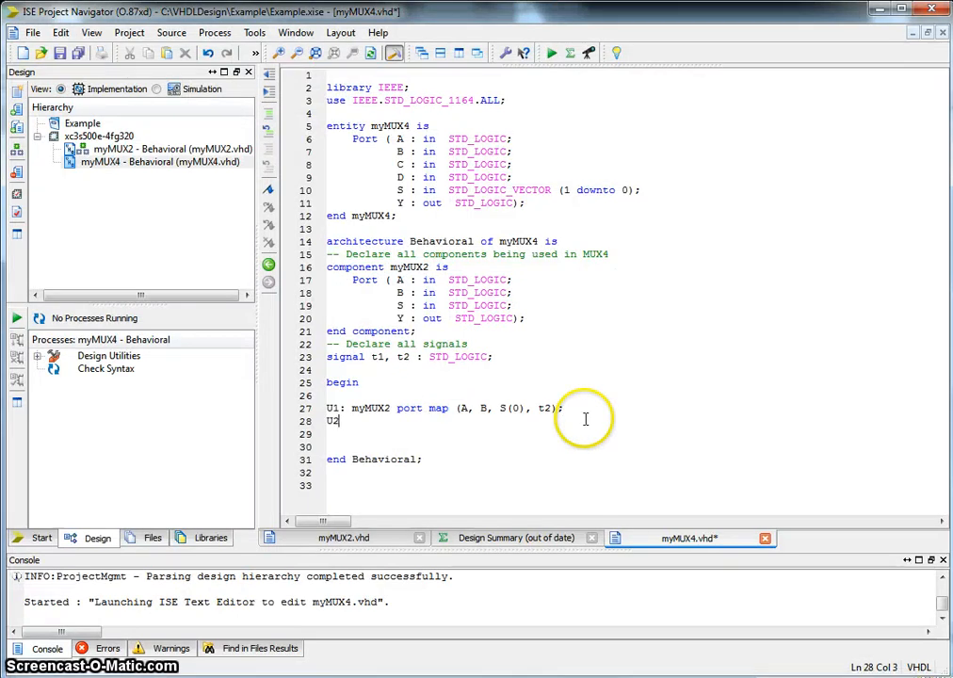
type("myMUX2 port ma")
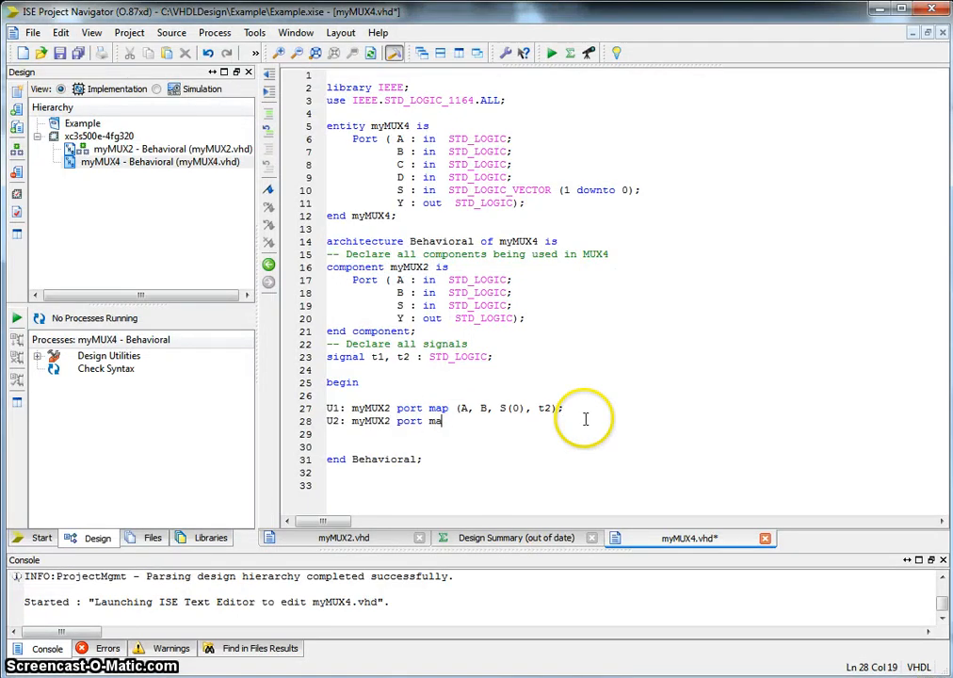
type("(C,")
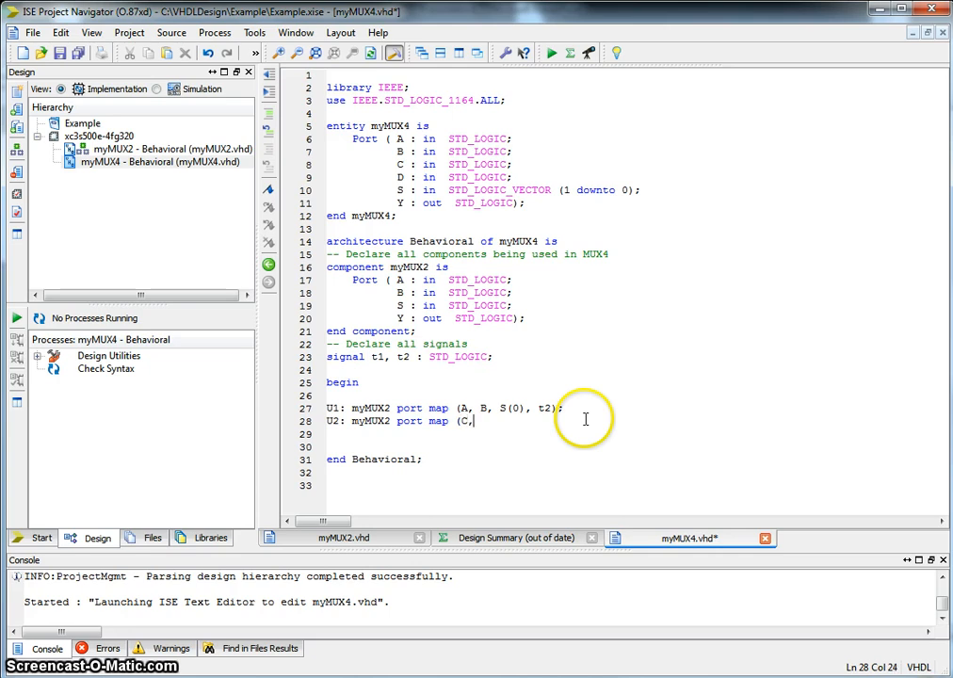
type("D,")
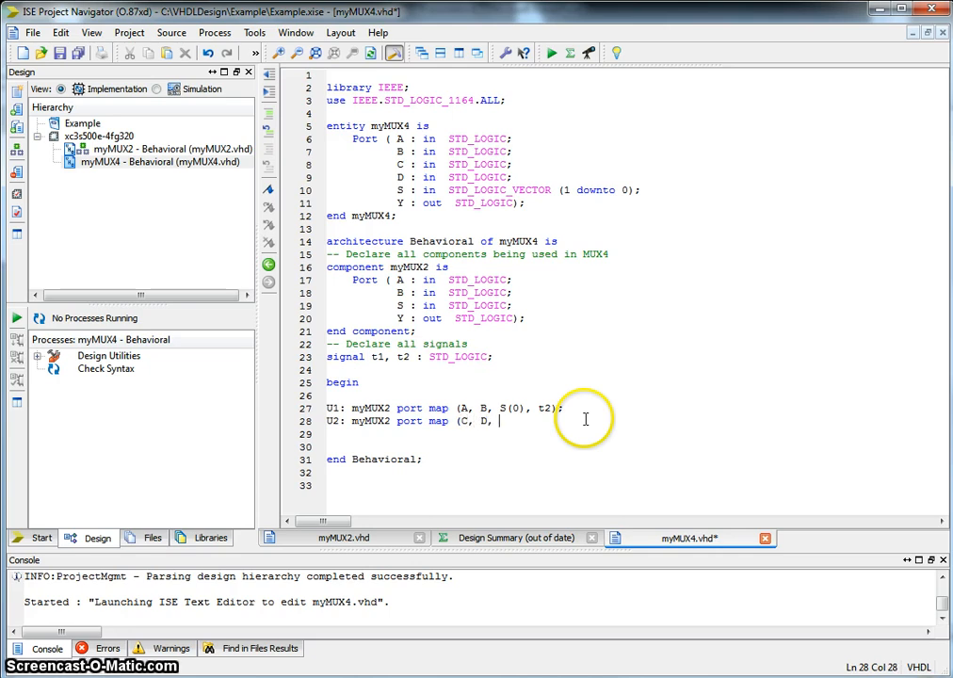
type("S(0), t1);")
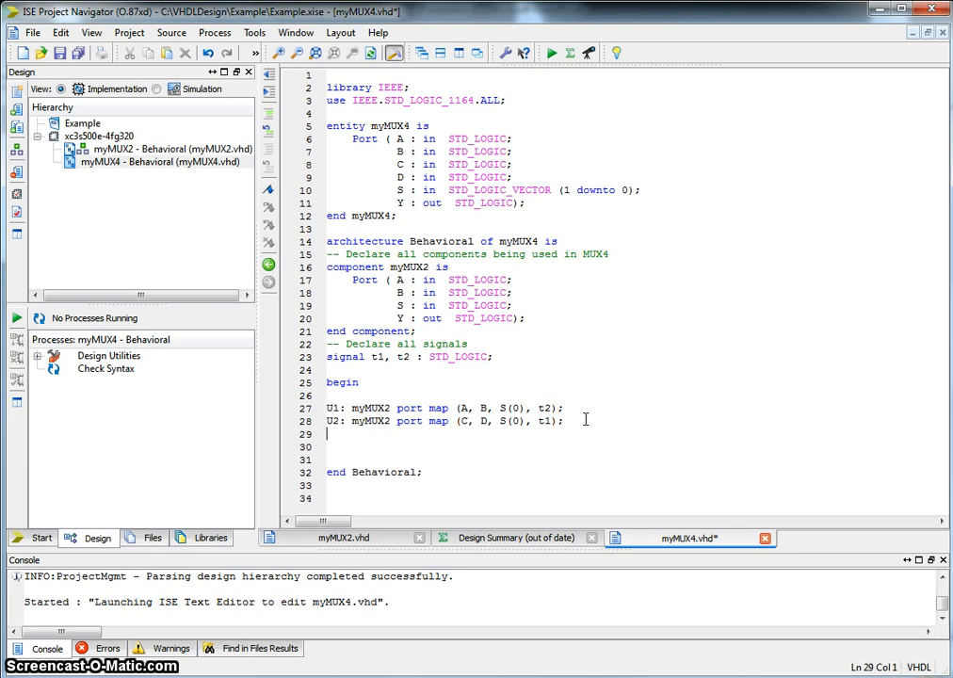
type("U3")
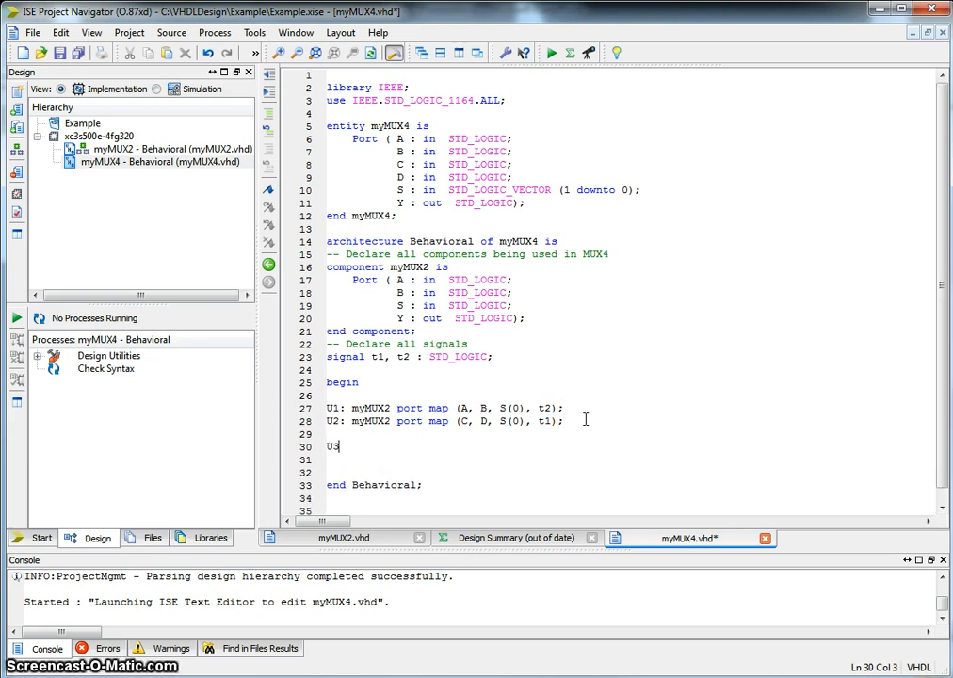
Write U3: myMUX2 port map (t1, t2, S(1), Y); fixing mistyped characters along the way.
type(": m")
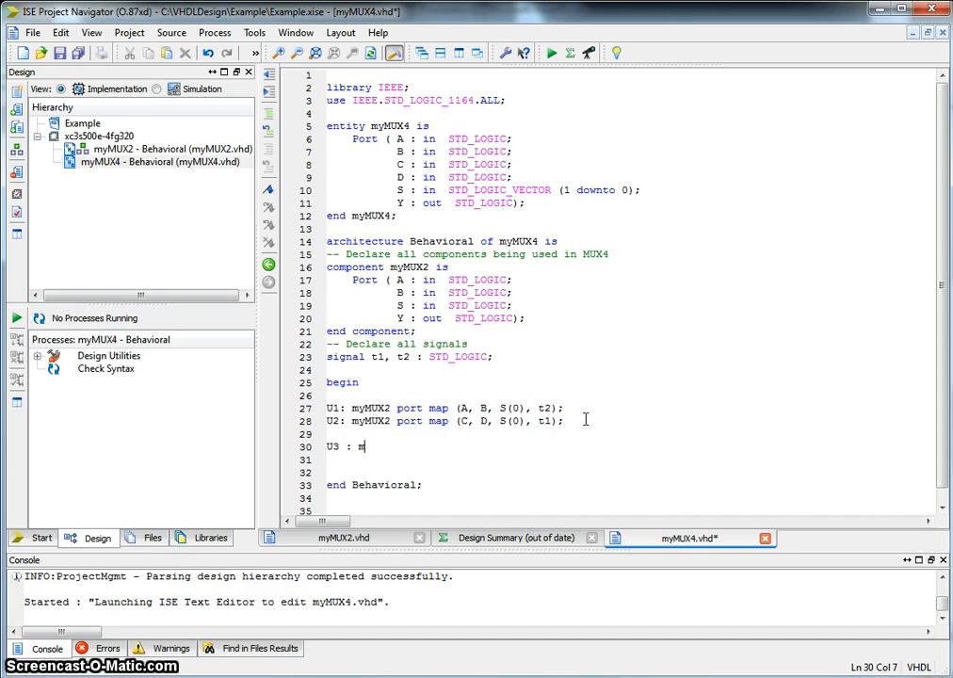
key("BackSpace")
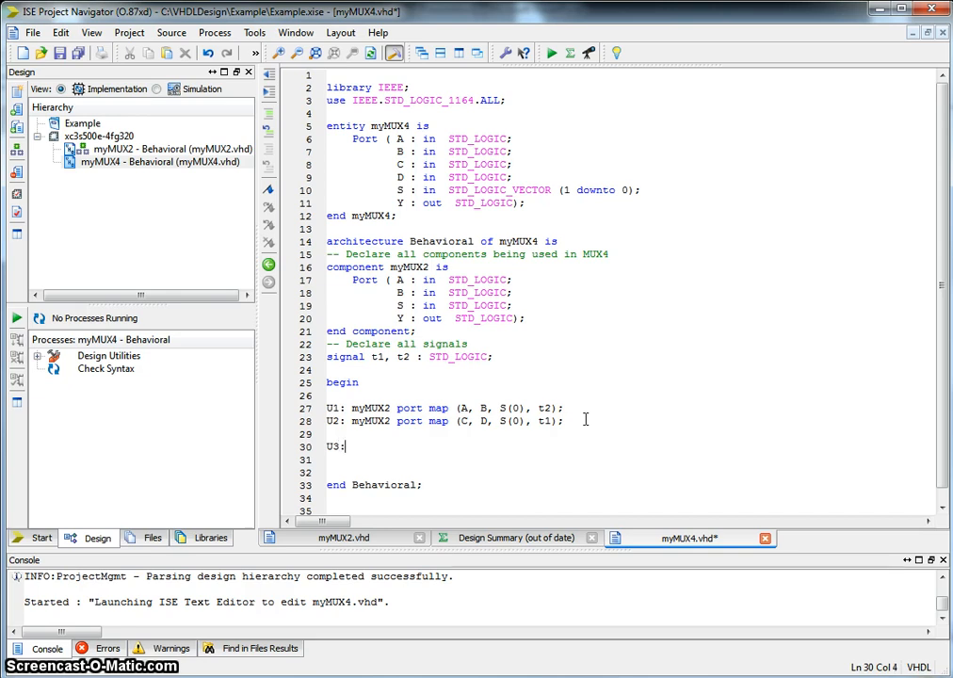
type("my MUX2 port map")
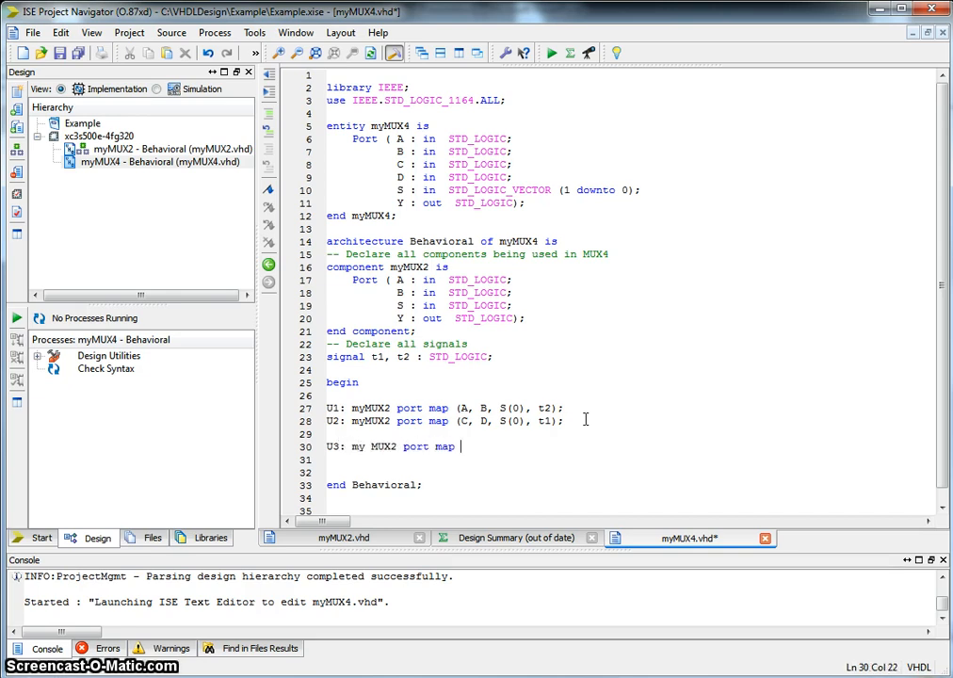
type("(")
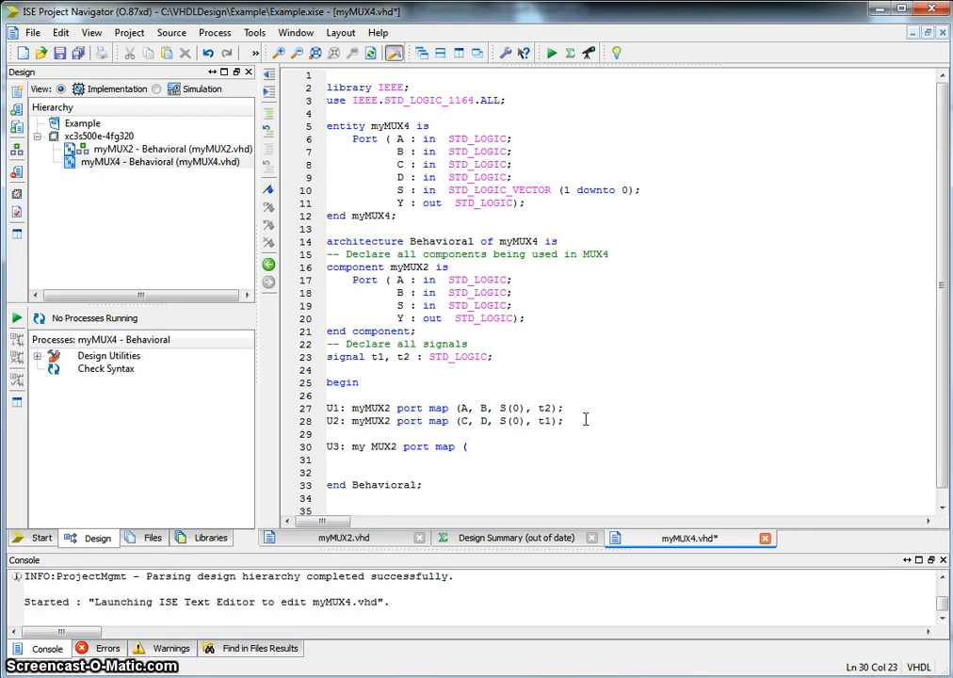
type("t")
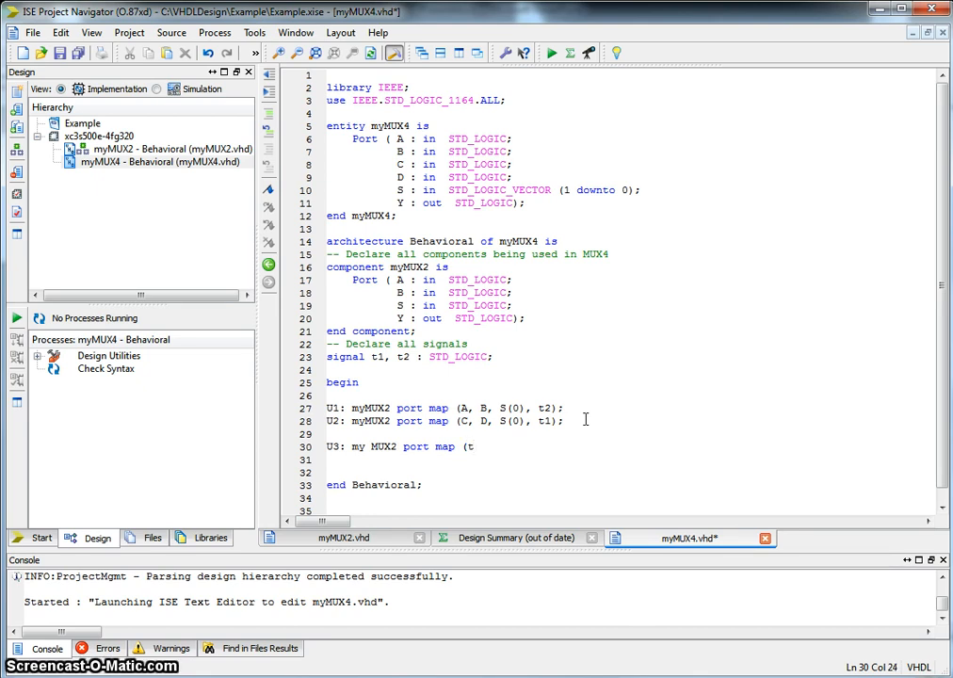
type("1, t2")
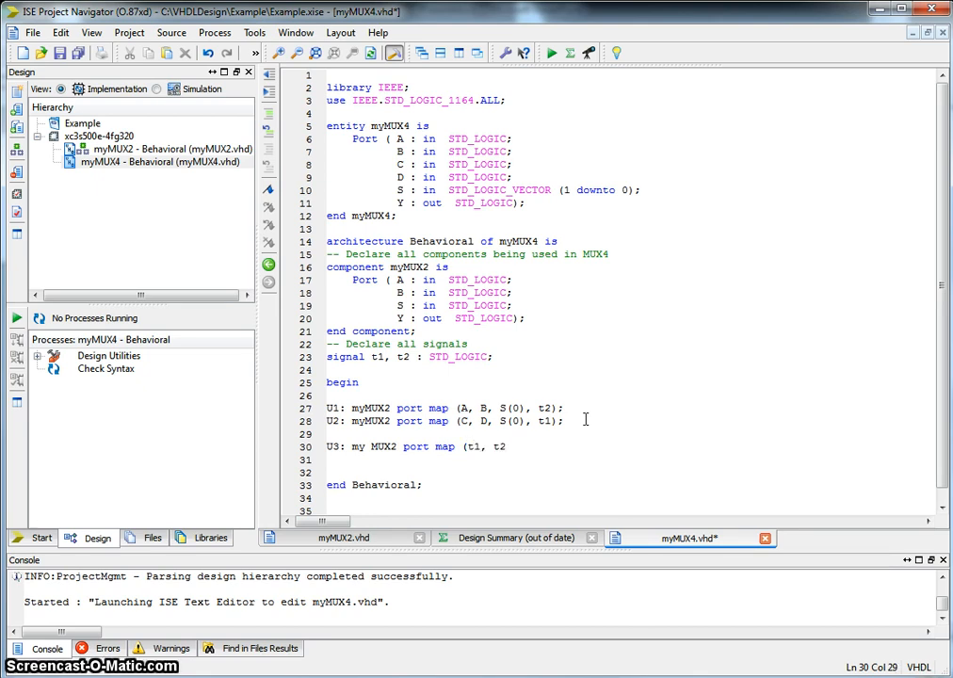
type(", S(")
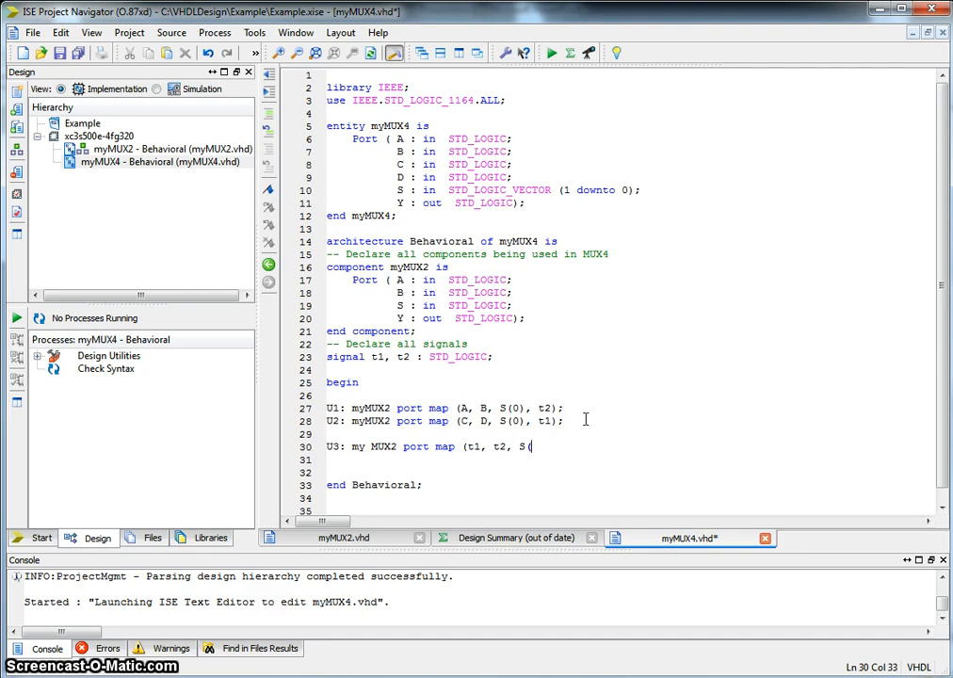
type("1), Y")
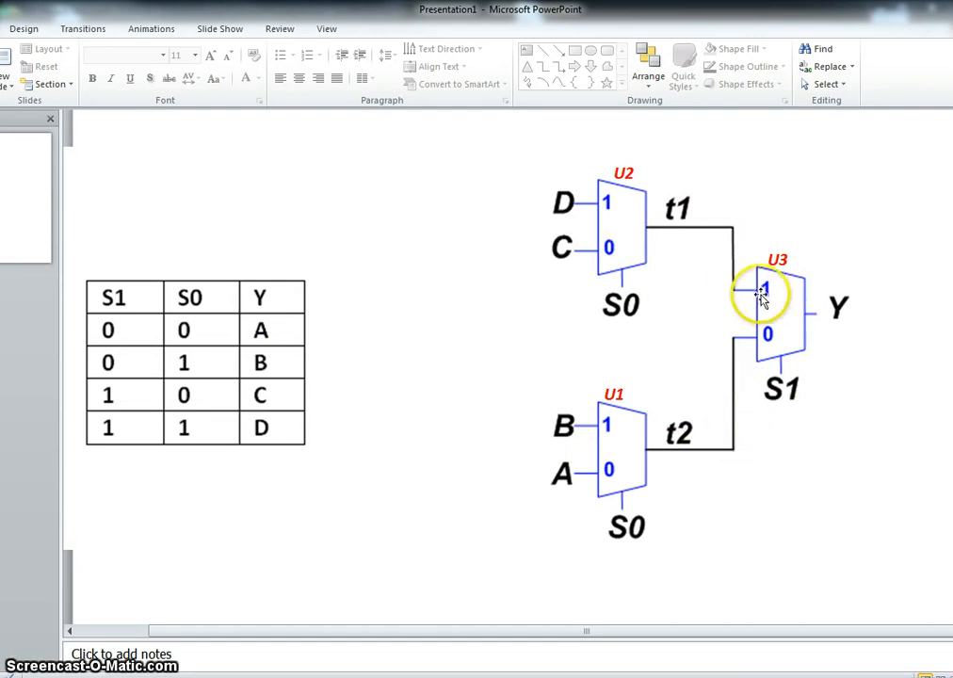
mouse_move(631, 283)
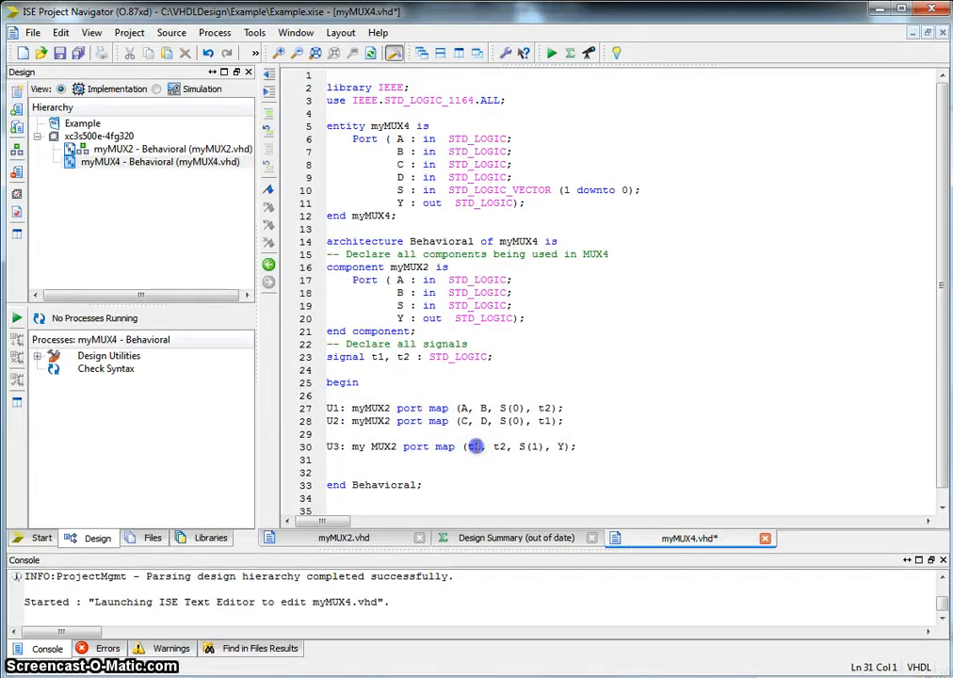
Swap U3's inputs to (t2, t1, S(1), Y), correct the myMUX2 name, and save.
left_click(499, 447)
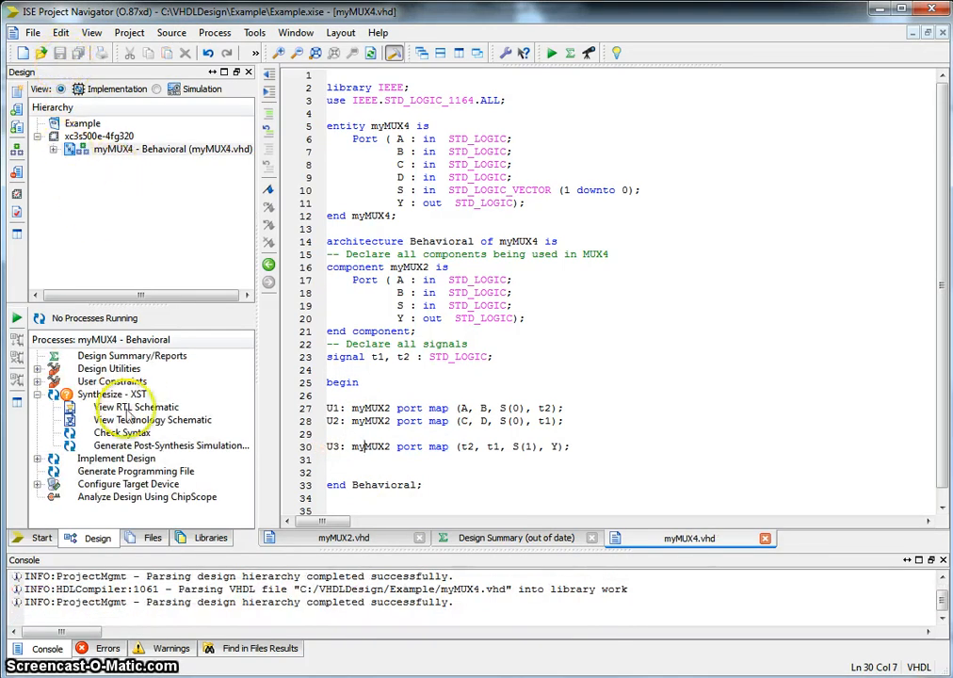
Run View RTL Schematic under Synthesize - XST to show myMUX4's three-mux schematic.
double_click(106, 394)
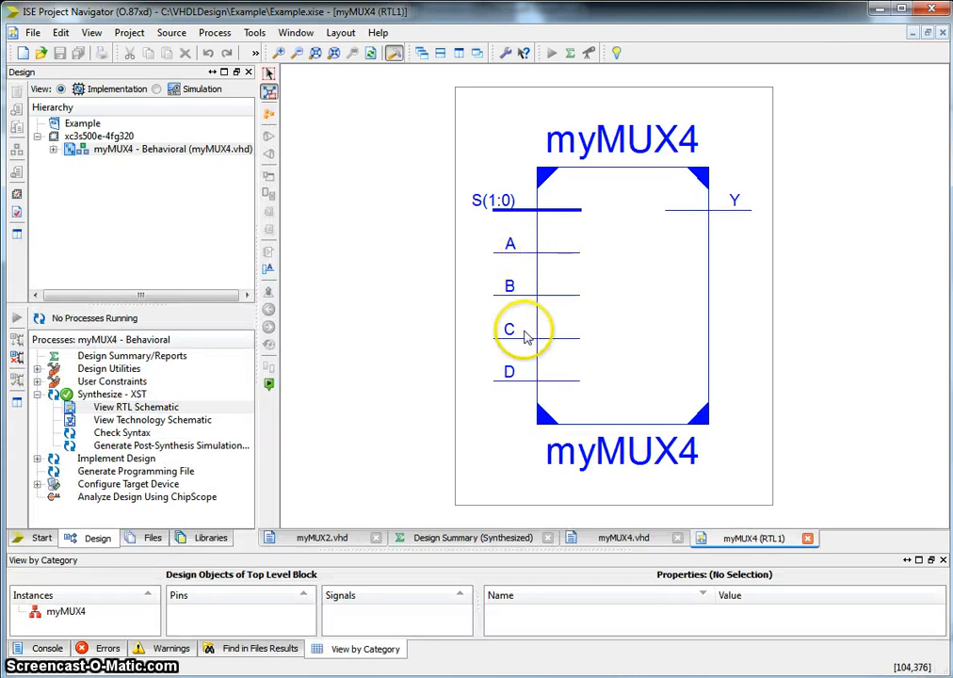
mouse_move(646, 301)
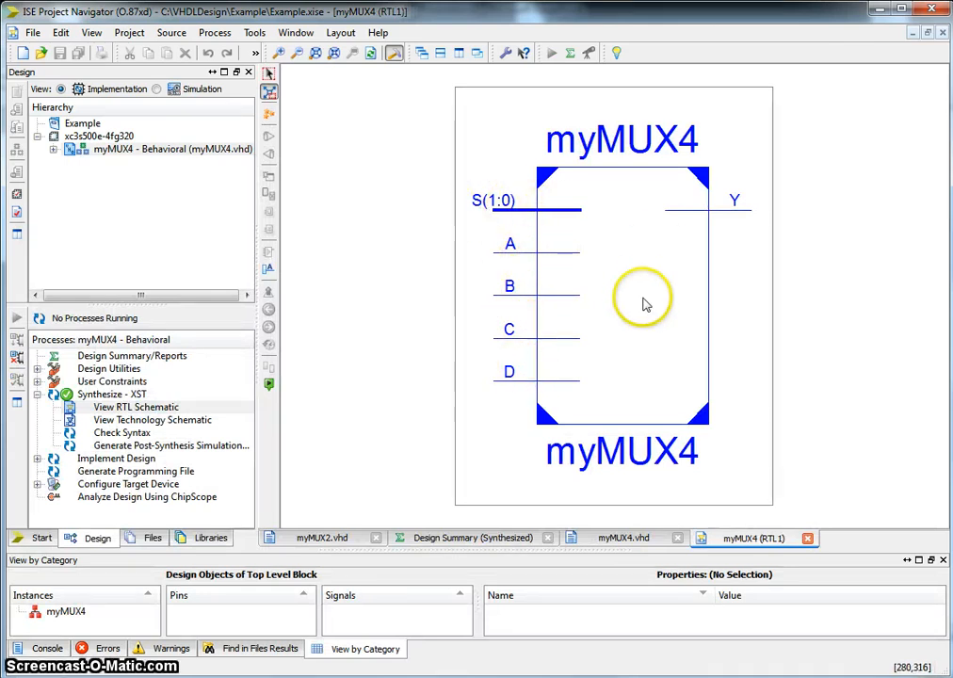
mouse_move(680, 329)
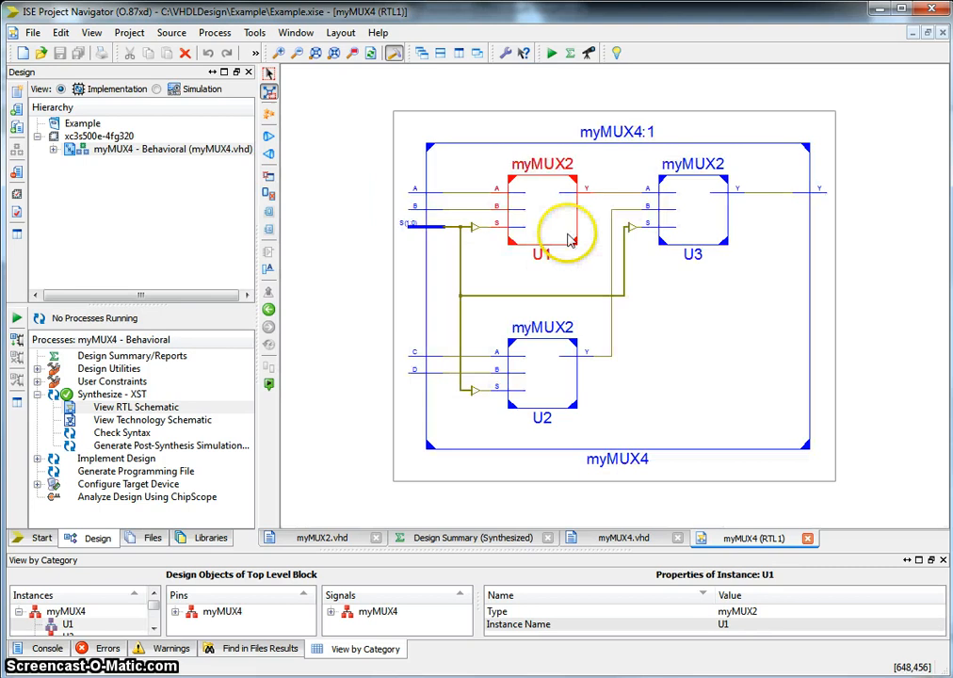
mouse_move(490, 216)
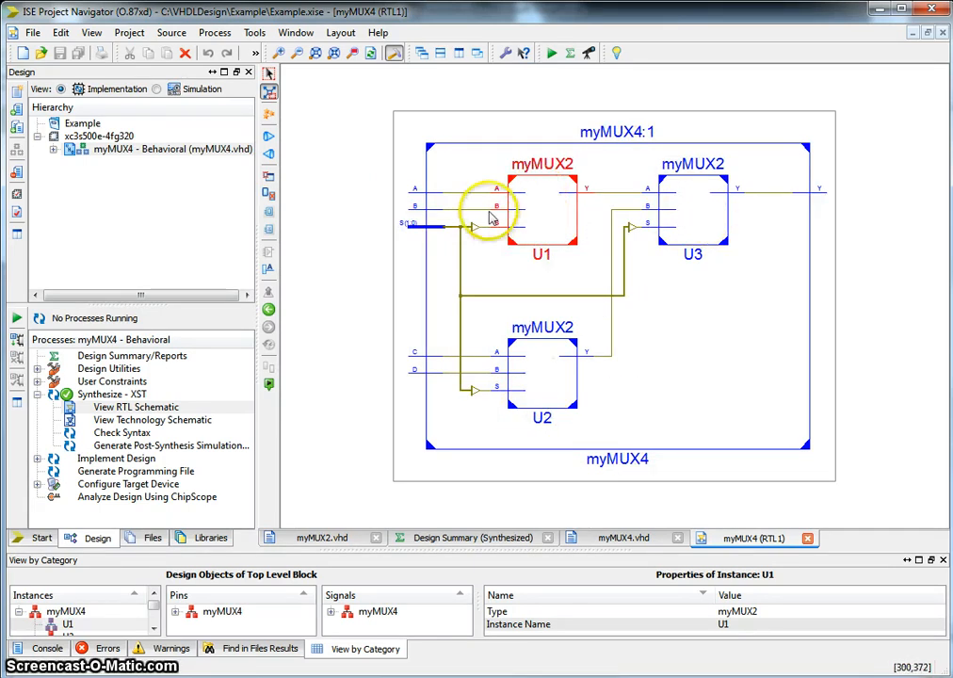
mouse_move(688, 275)
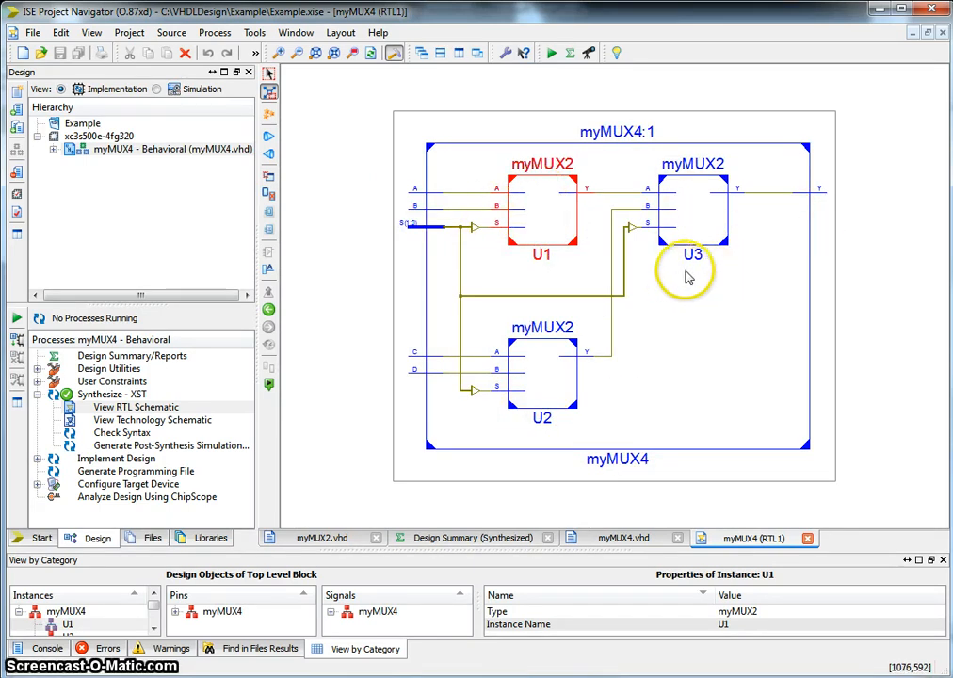